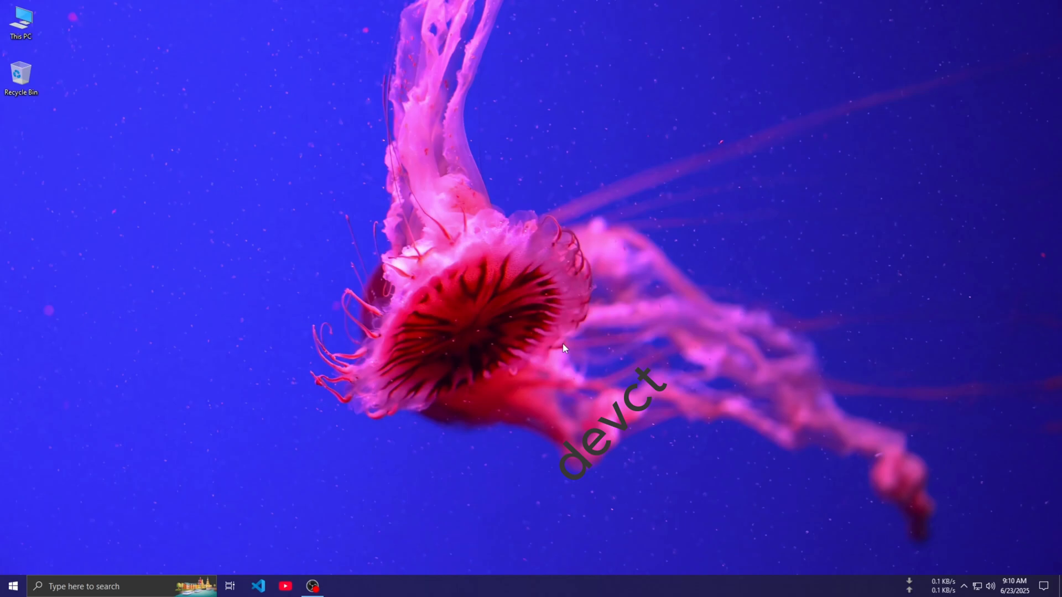
{"action": "mouse_move", "coordinate": [525, 366]}
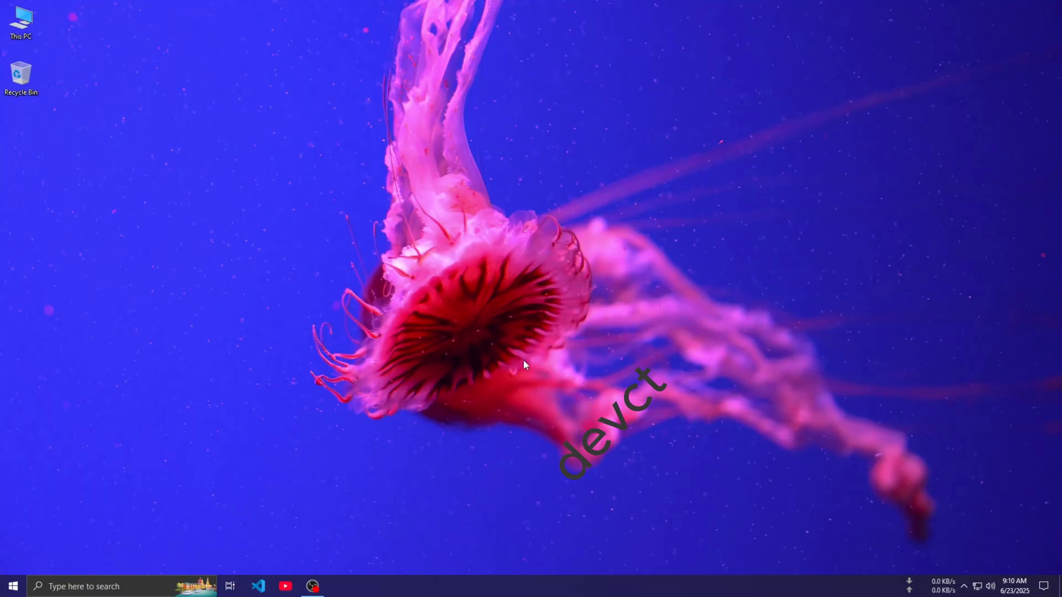
Step: Bring up the desktop context menu to reach the empty tutorial folder
{"action": "right_click", "coordinate": [525, 366]}
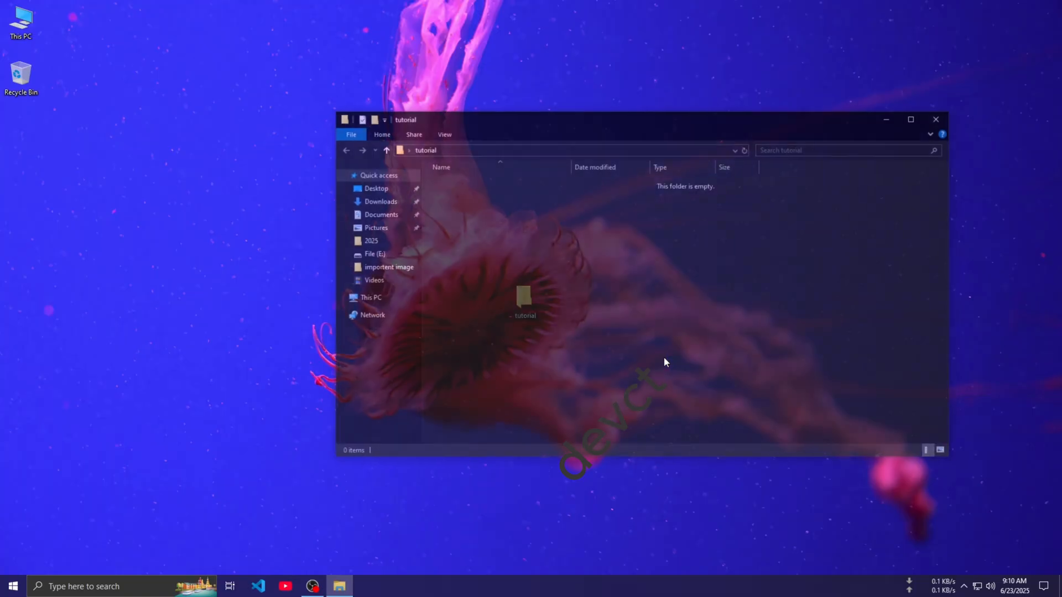
Step: Launch VS Code on the tutorial folder via a terminal running code
{"action": "right_click", "coordinate": [663, 363]}
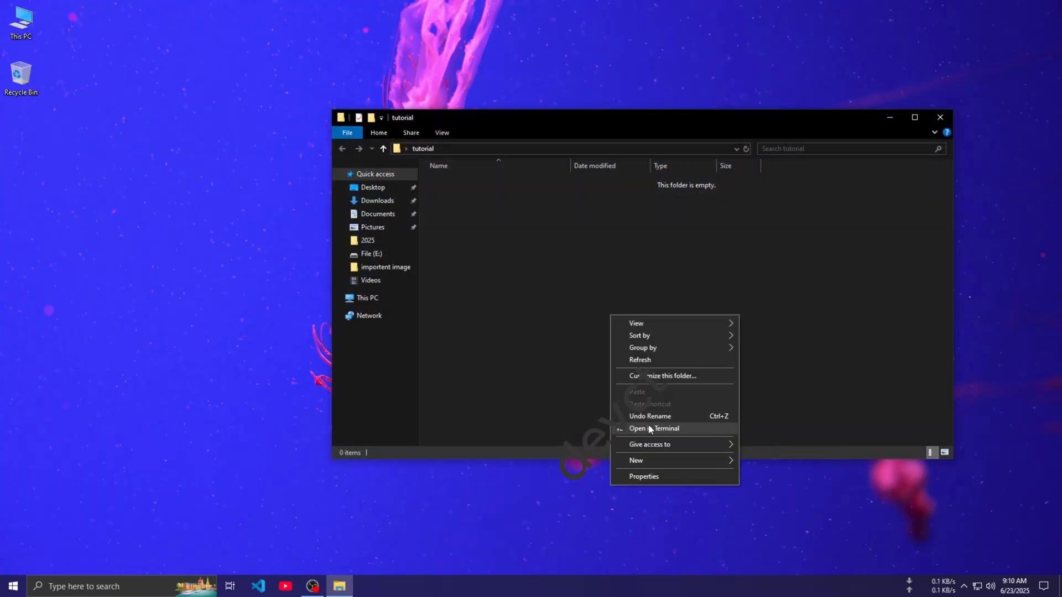
{"action": "left_click", "coordinate": [653, 429]}
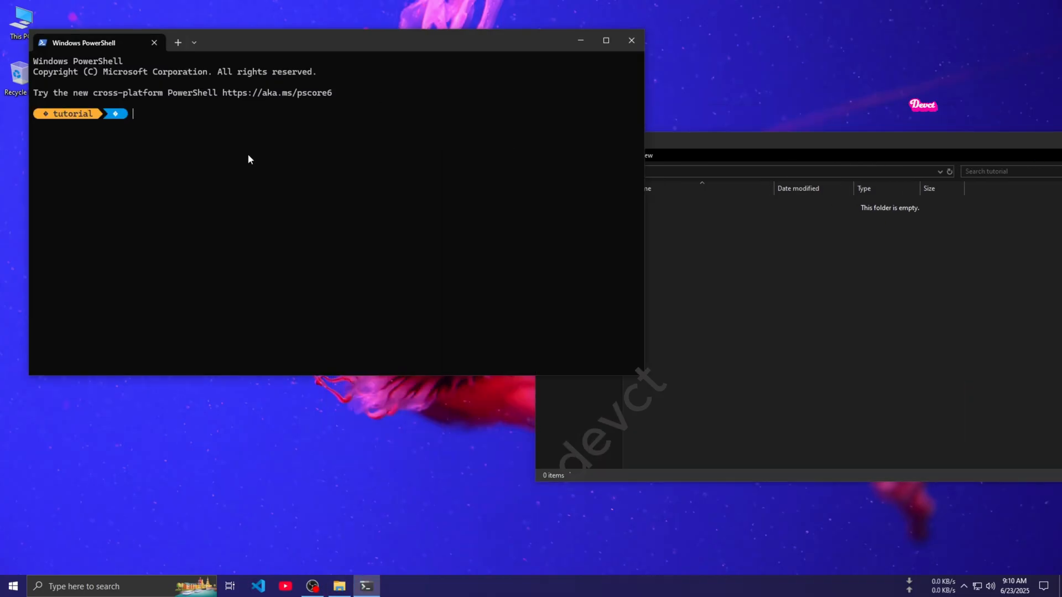
{"action": "type", "text": "code ."}
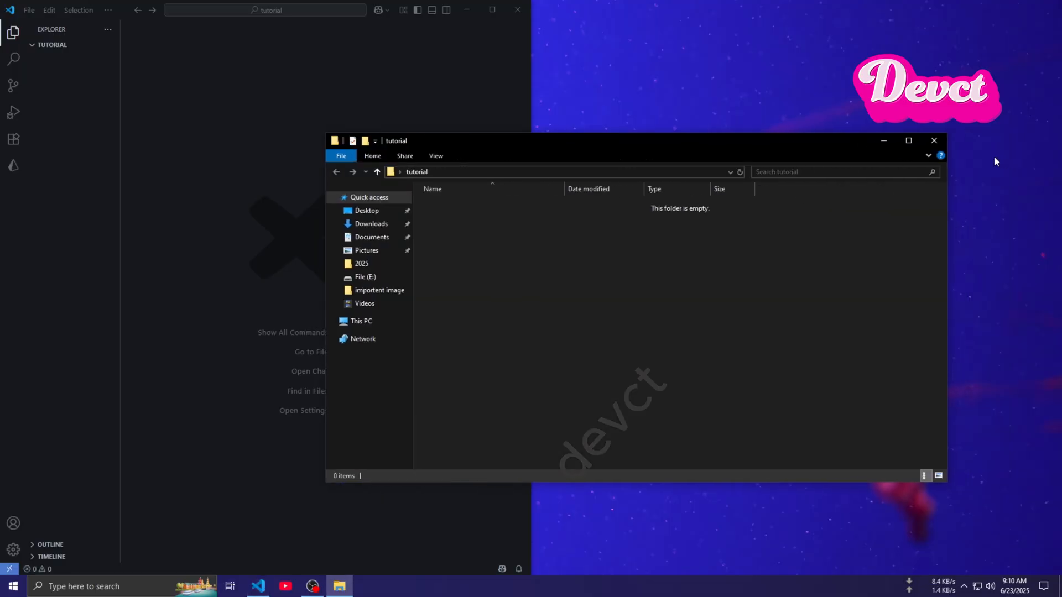
{"action": "left_click", "coordinate": [934, 141]}
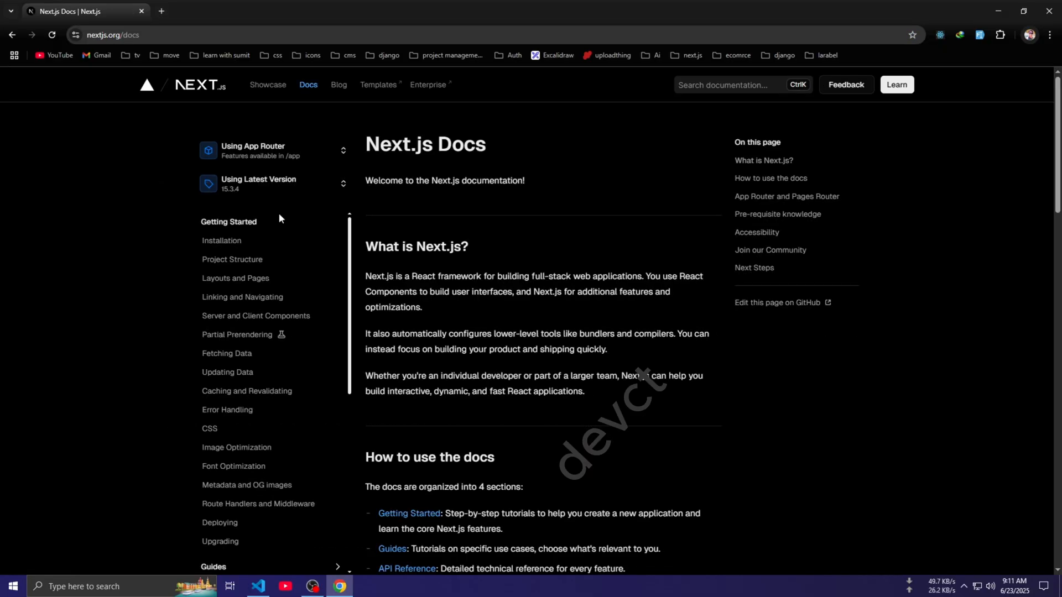
Step: Copy the npx create-next-app@latest command from the Installation guide
{"action": "left_click", "coordinate": [222, 240]}
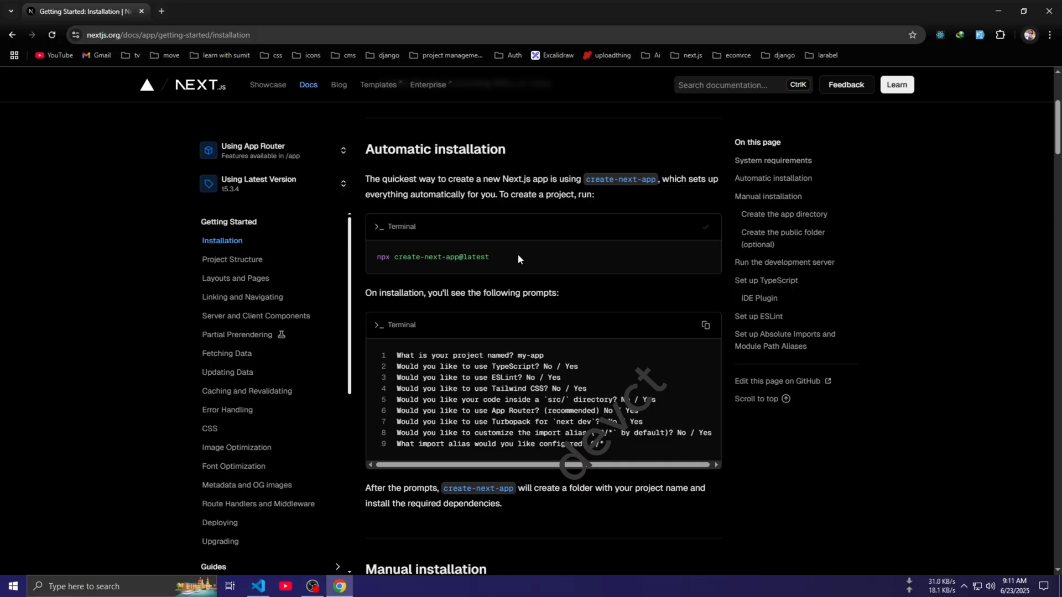
{"action": "left_click", "coordinate": [258, 587]}
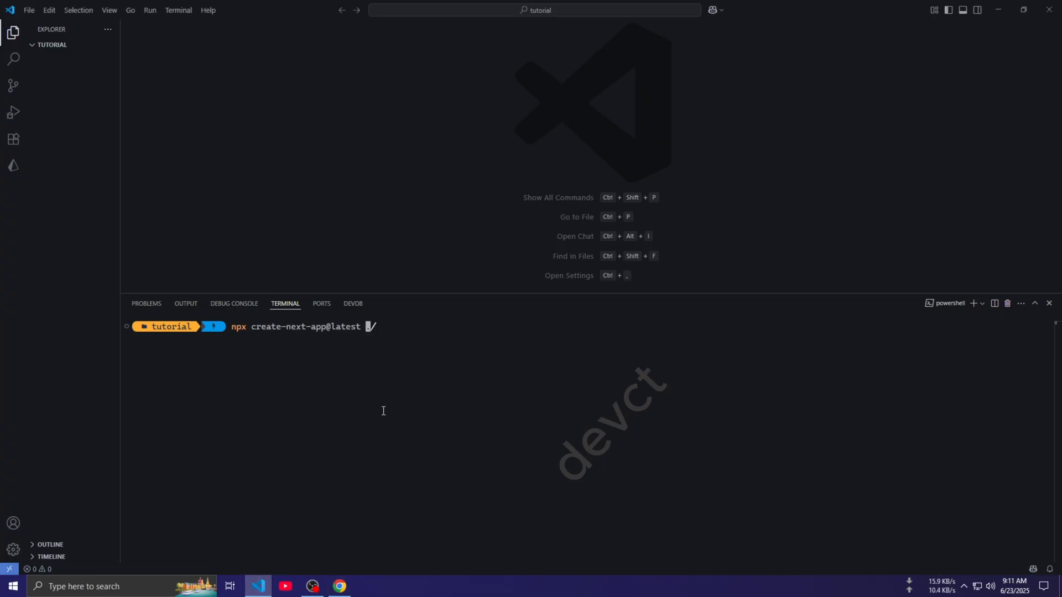
Step: Run create-next-app in ./ accepting the default Yes answers including Turbopack
{"action": "type", "text": "."}
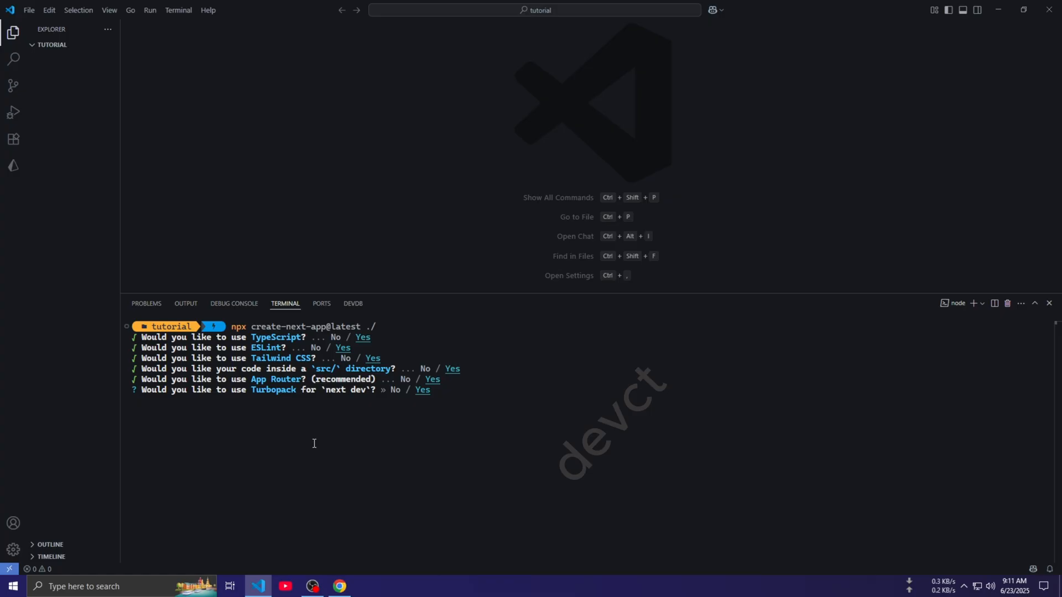
{"action": "key", "text": "Enter"}
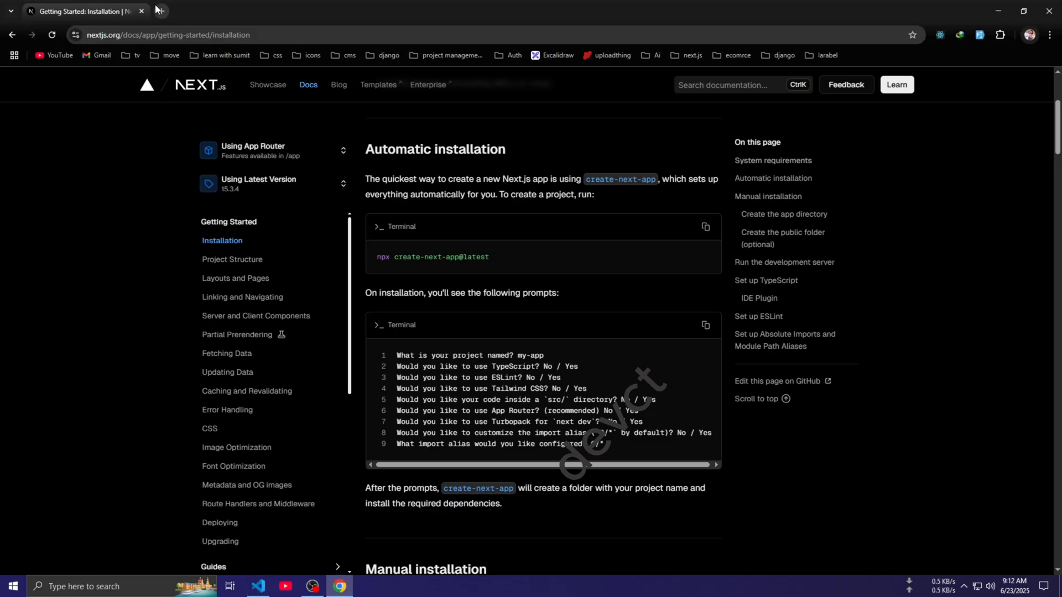
Step: Reach the Sanity Next.js quickstart guide from sanity.io in a new tab
{"action": "left_click", "coordinate": [160, 11]}
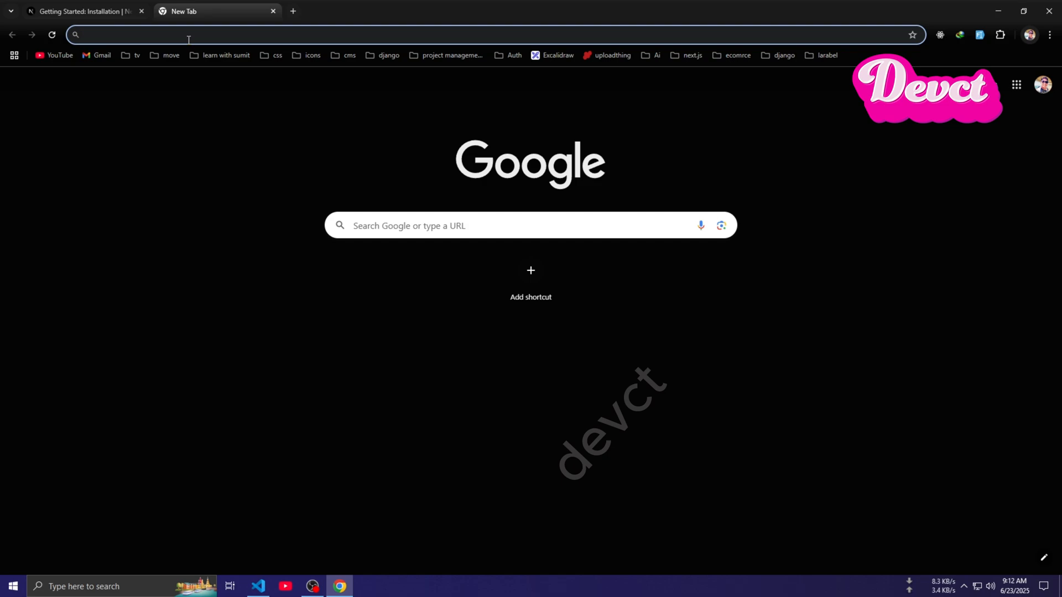
{"action": "type", "text": "sanity.io/docs?ref=navbar"}
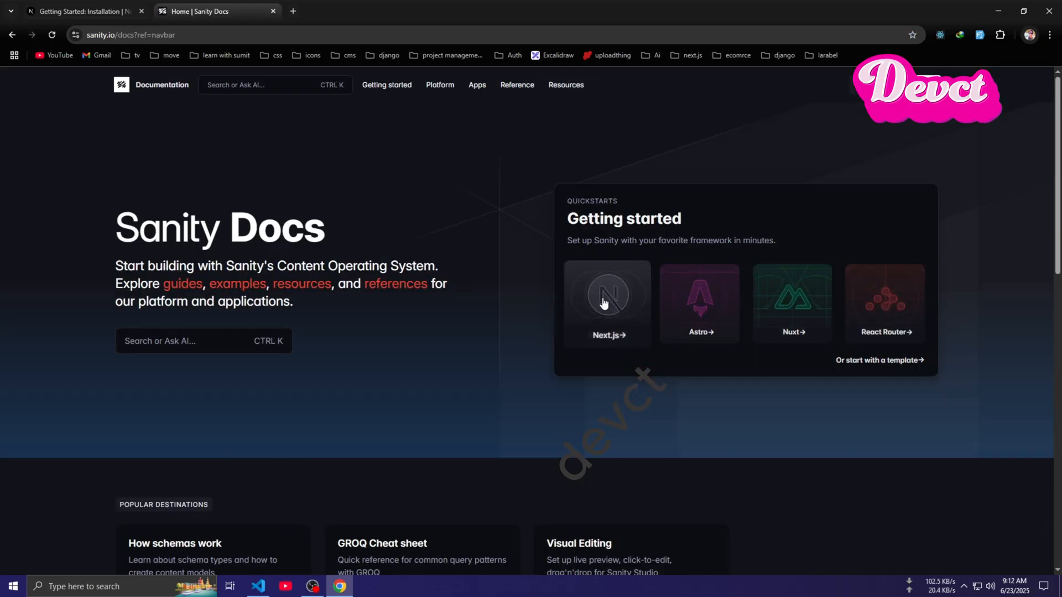
{"action": "left_click", "coordinate": [608, 296]}
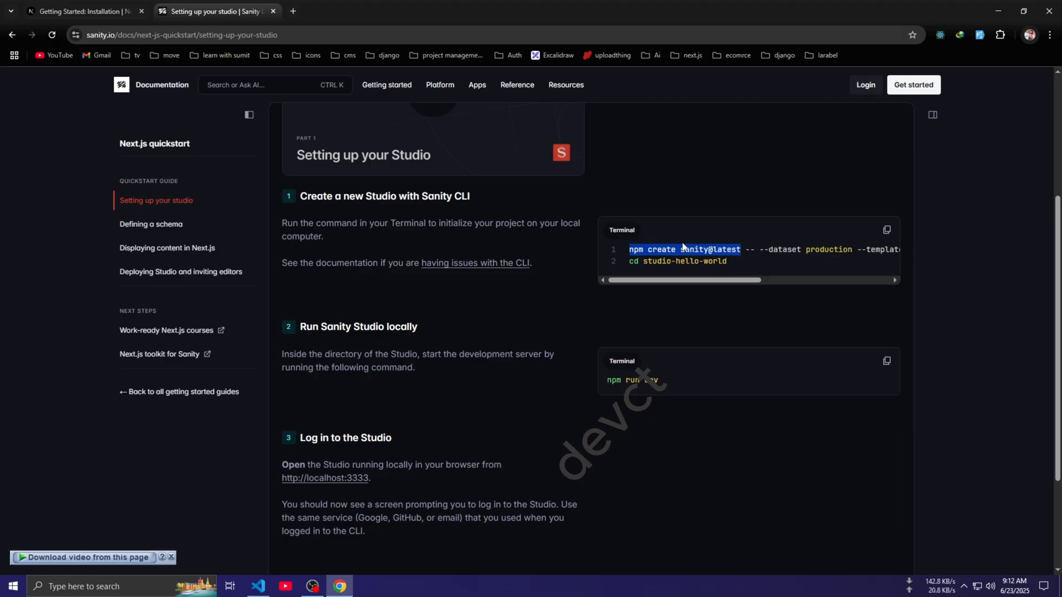
Step: Keep npm create sanity@latest ready in another new tab
{"action": "left_click", "coordinate": [292, 11]}
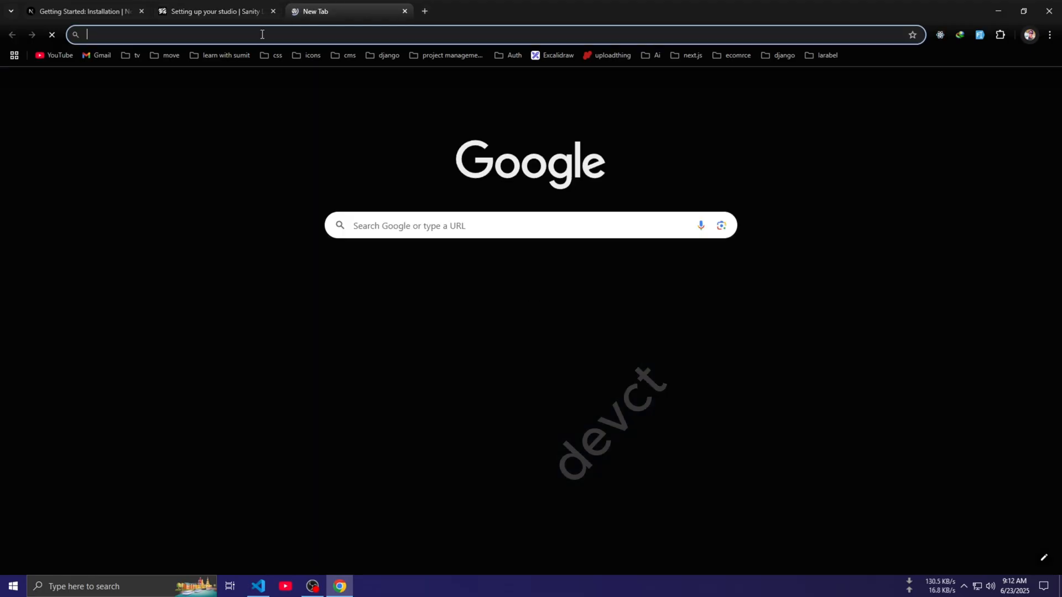
{"action": "type", "text": "npm create sanity@latest"}
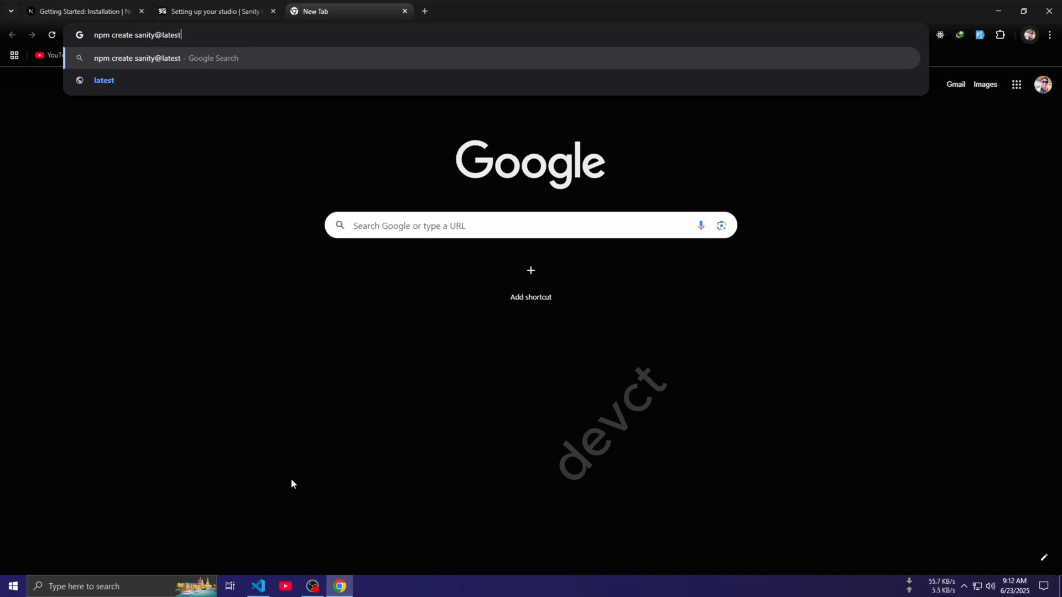
Step: Start npm create sanity@latest and name the new project tutorialyoutube
{"action": "left_click", "coordinate": [258, 591]}
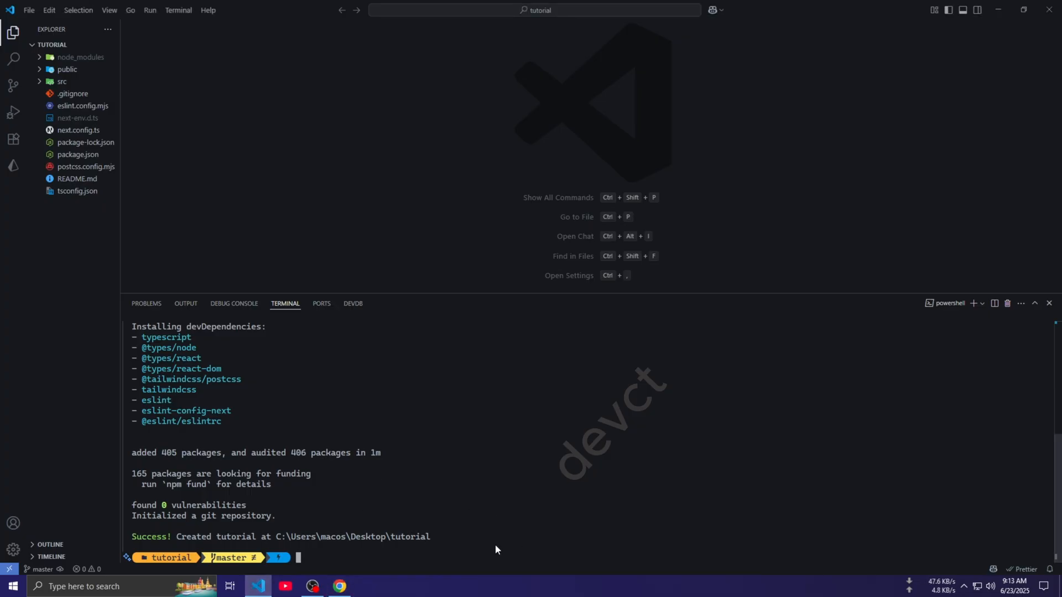
{"action": "type", "text": "npm create sanity@latest"}
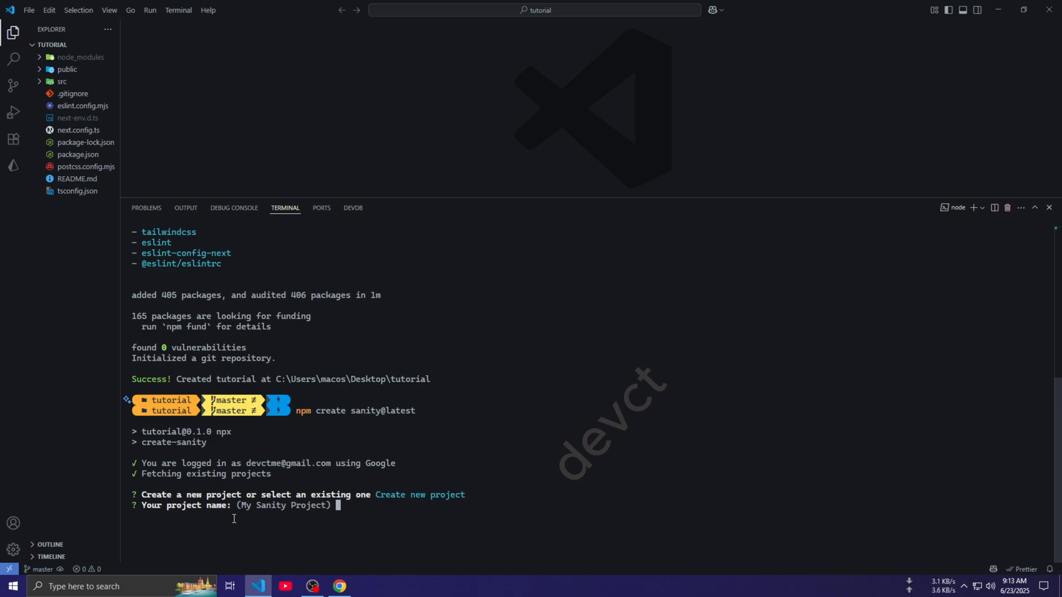
{"action": "type", "text": "tuto"}
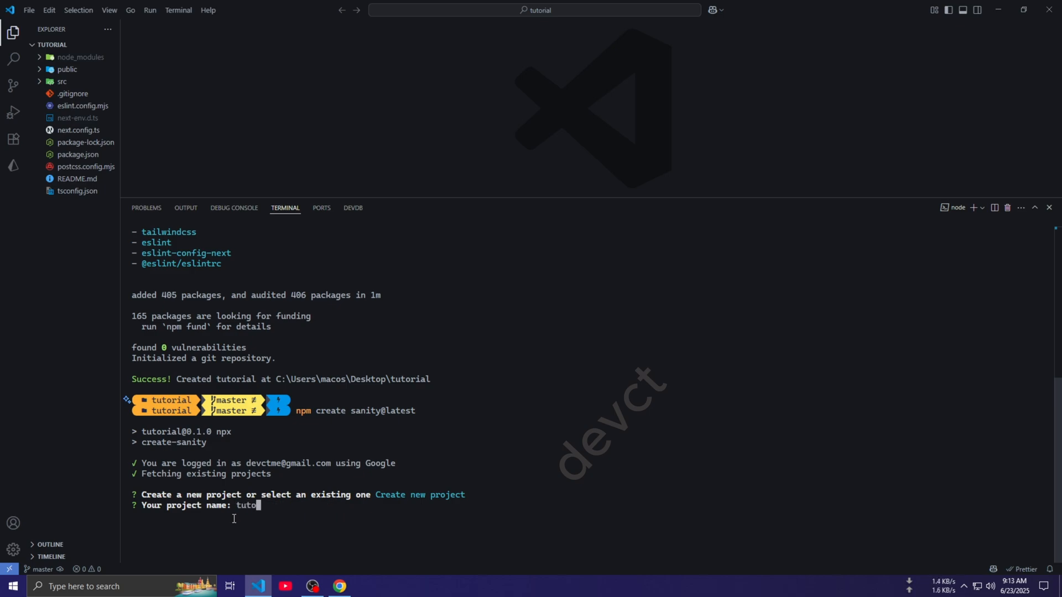
{"action": "type", "text": "rial"}
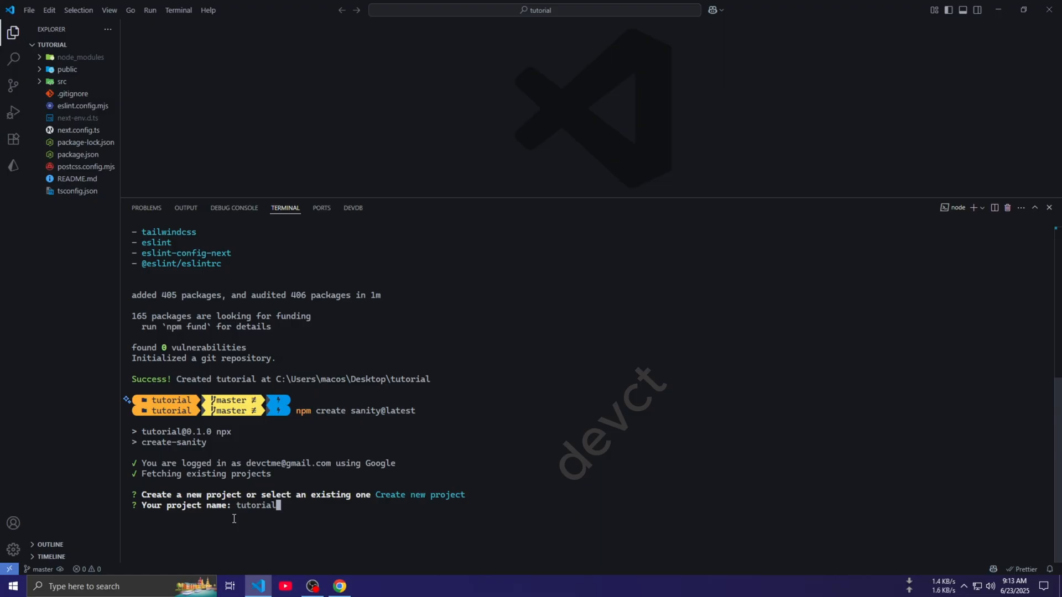
{"action": "type", "text": "youtube"}
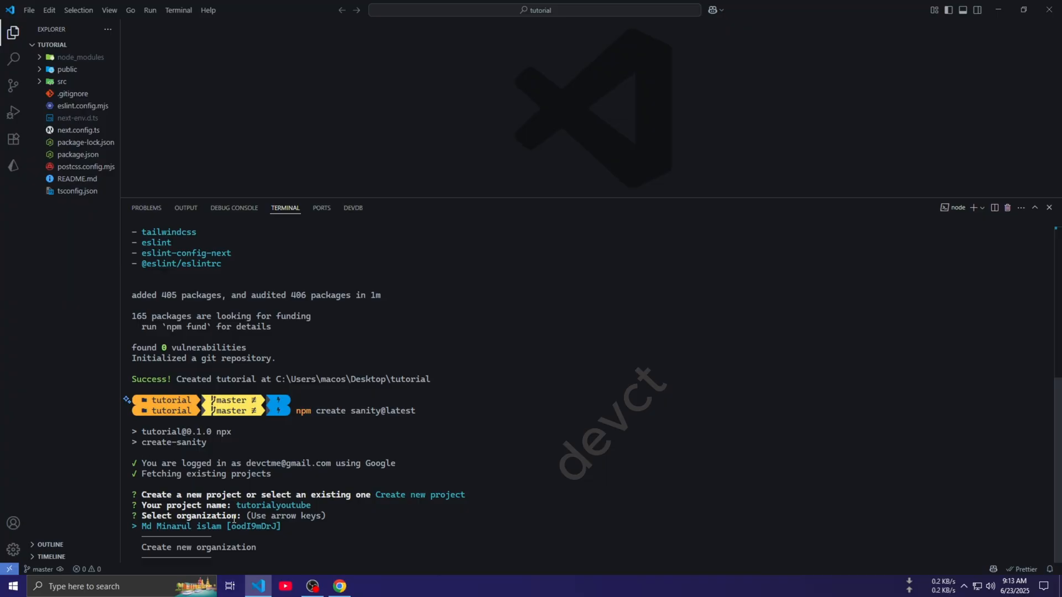
{"action": "key", "text": "enter"}
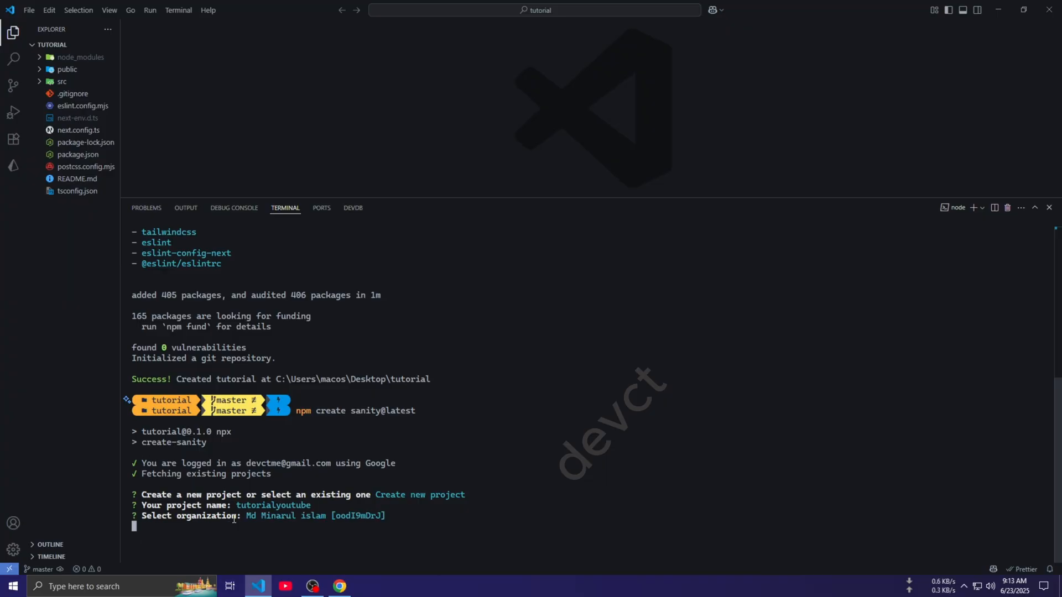
Step: Accept the organization and /admin defaults and choose the Blog schema template
{"action": "key", "text": "enter"}
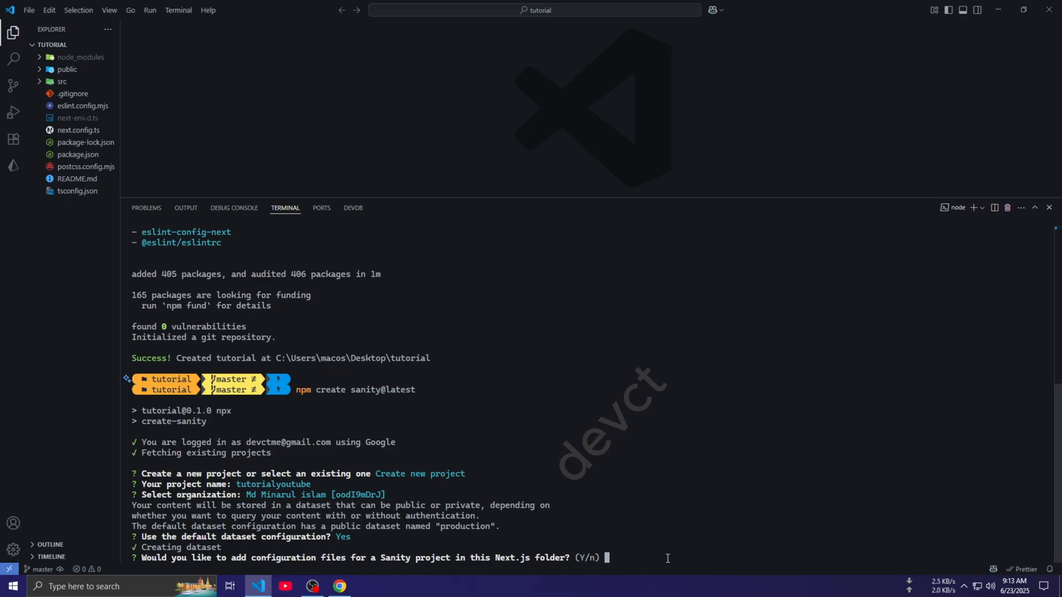
{"action": "type", "text": "y"}
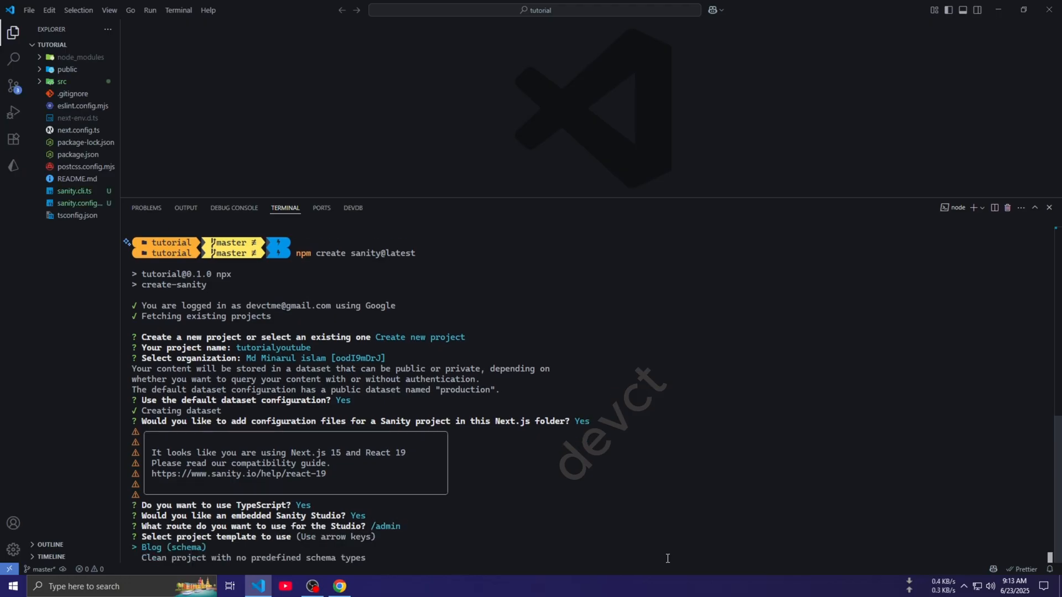
{"action": "key", "text": "enter"}
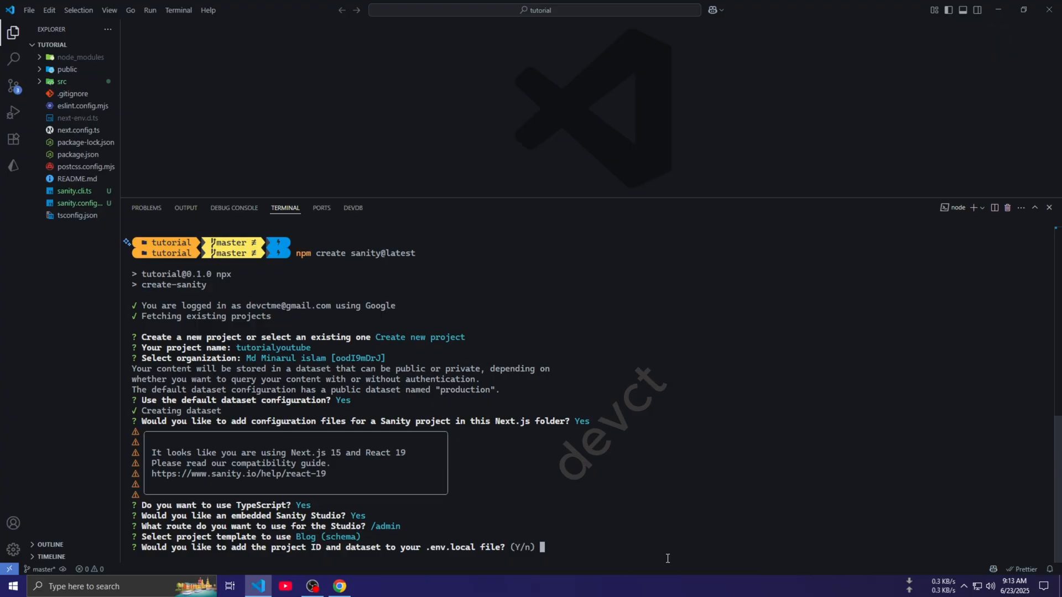
{"action": "type", "text": "Yes"}
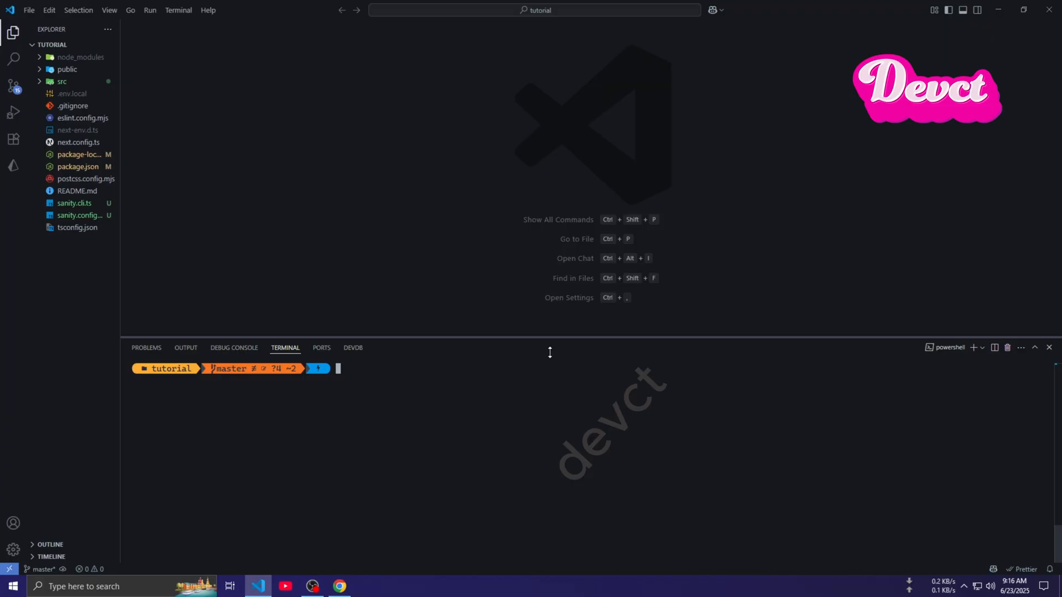
Step: Create a (backend) route group folder inside src/app
{"action": "left_click", "coordinate": [62, 81]}
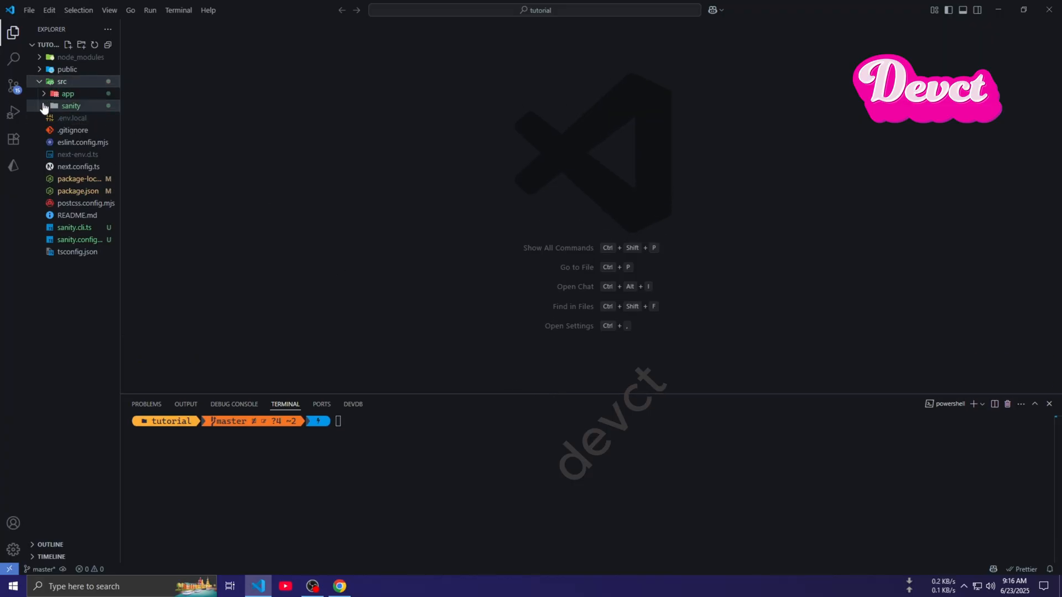
{"action": "left_click", "coordinate": [67, 93]}
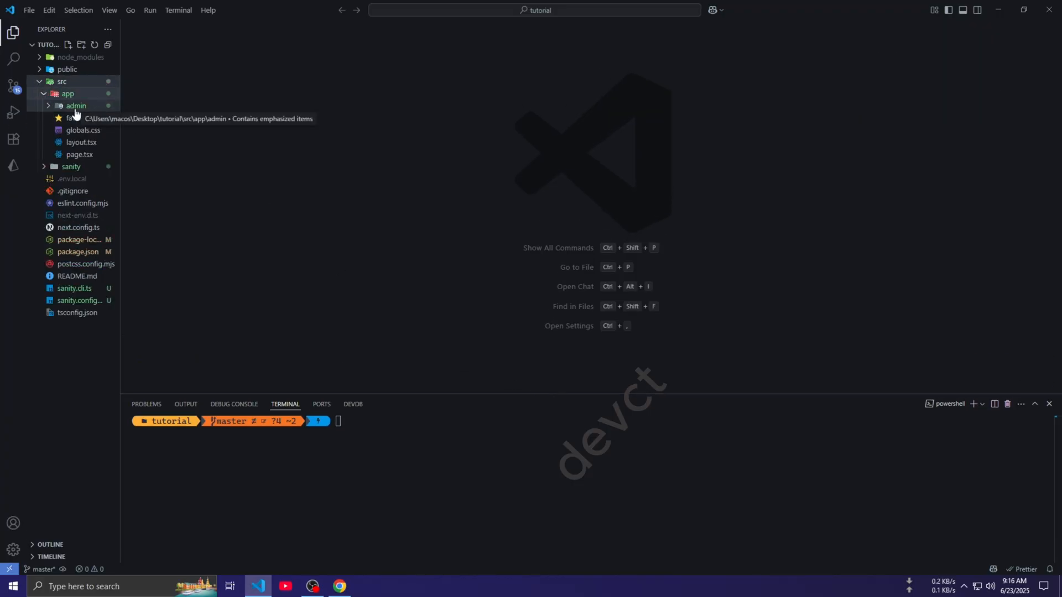
{"action": "mouse_move", "coordinate": [92, 113]}
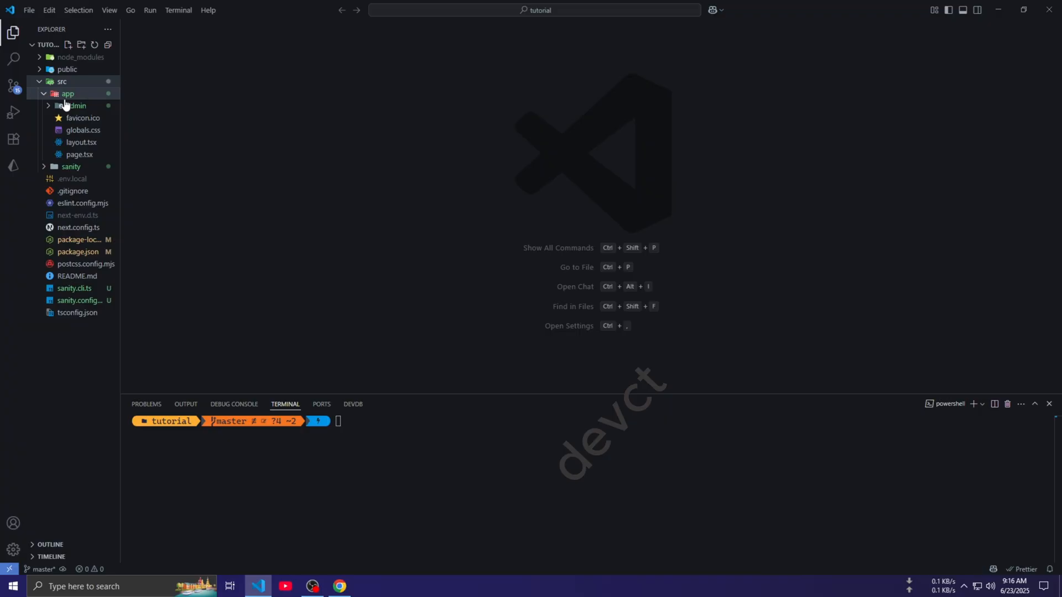
{"action": "left_click", "coordinate": [81, 44]}
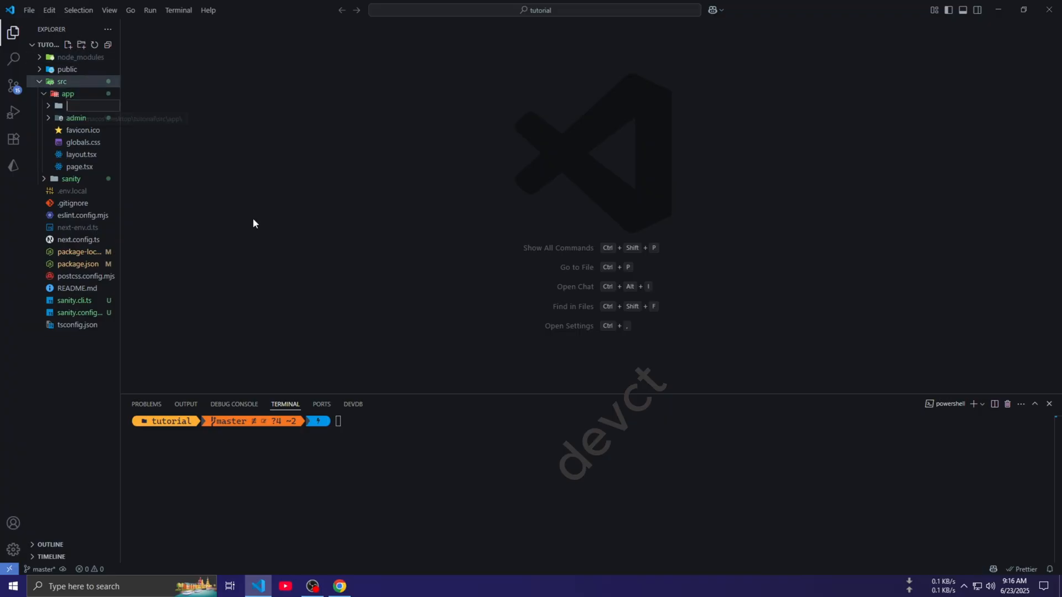
{"action": "type", "text": "("}
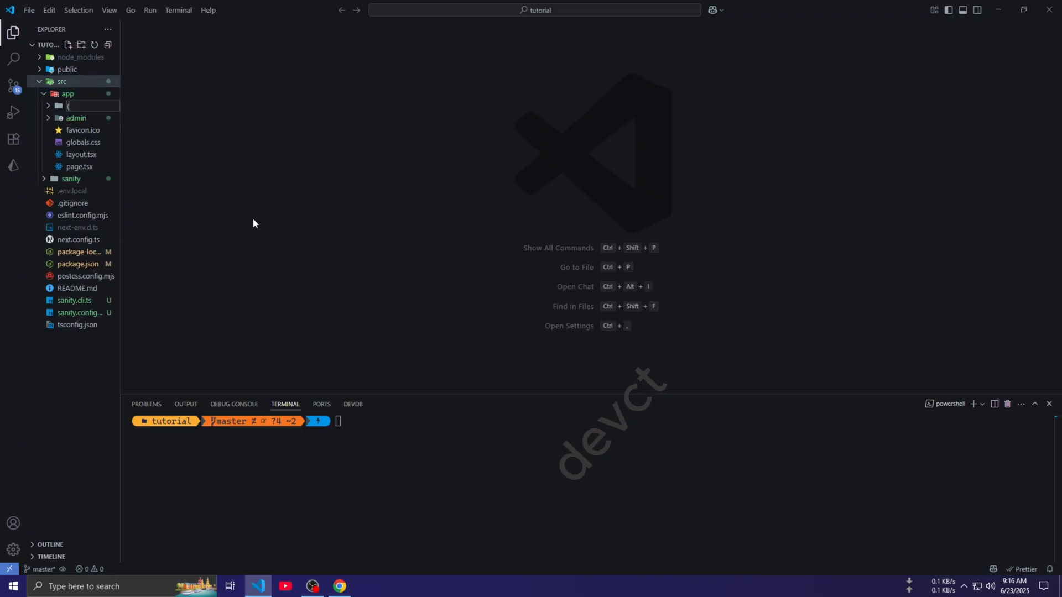
{"action": "type", "text": "(back"}
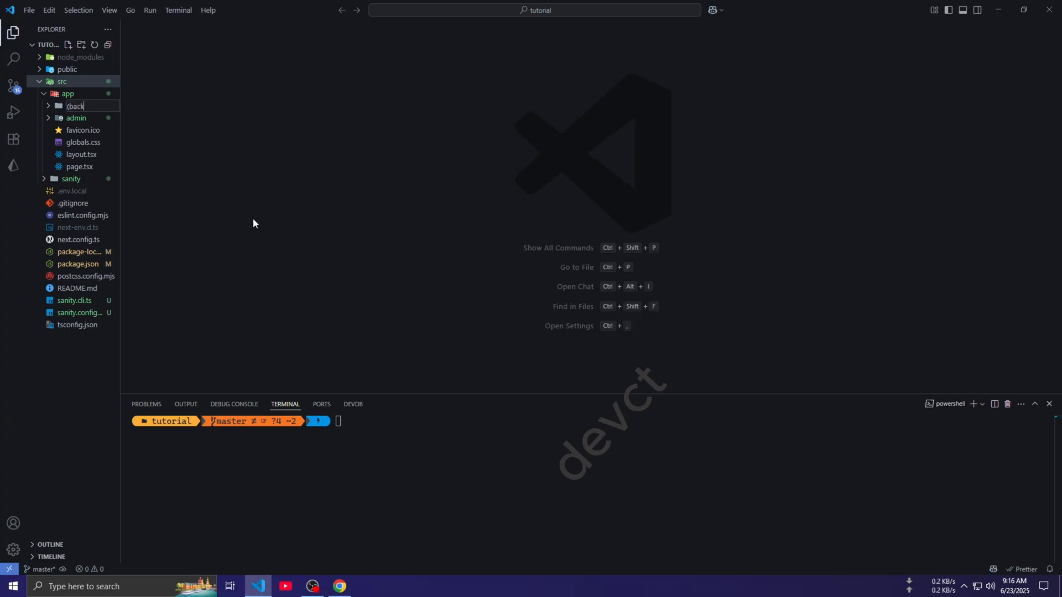
{"action": "type", "text": "end"}
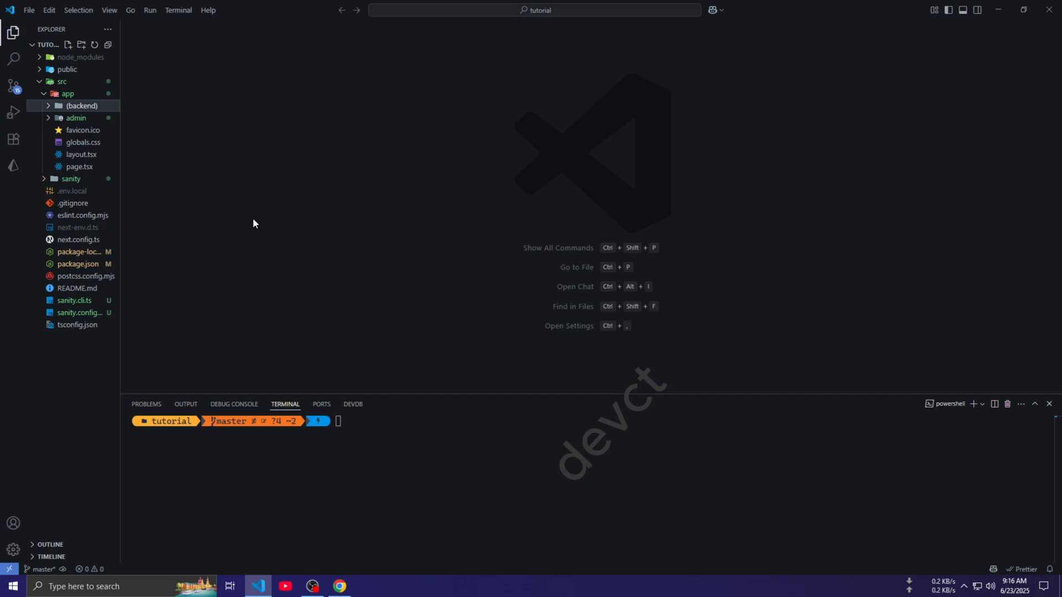
Step: Move the admin folder into (backend) and check its contents
{"action": "left_click", "coordinate": [76, 117]}
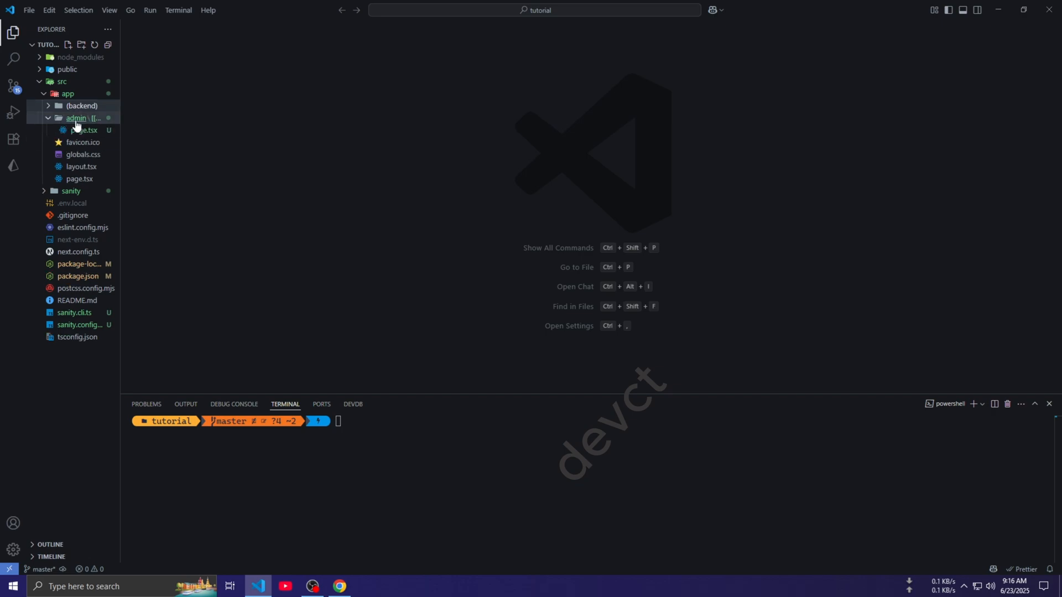
{"action": "left_click", "coordinate": [74, 118]}
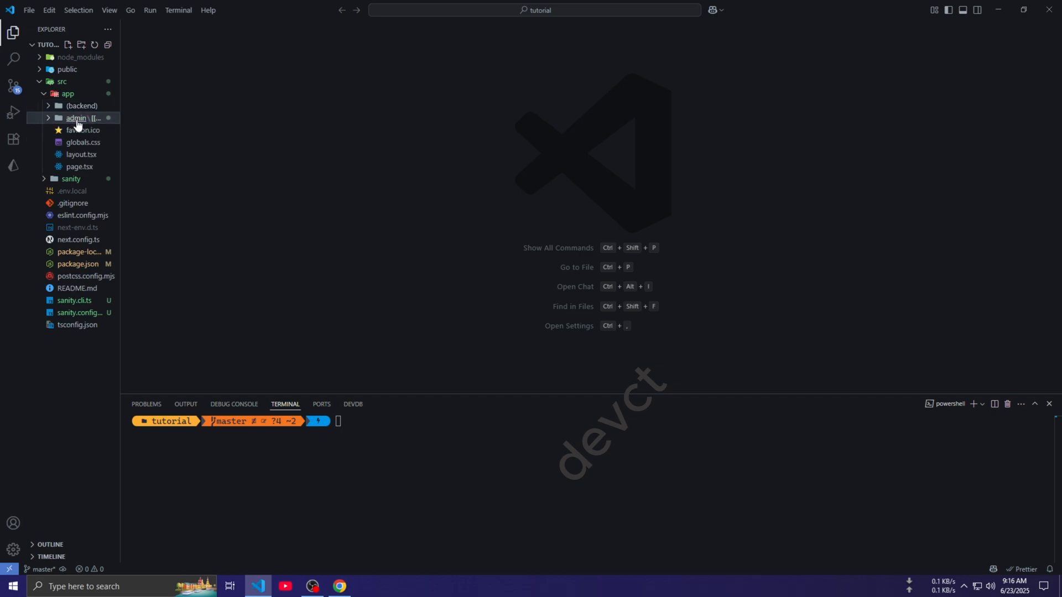
{"action": "left_click", "coordinate": [83, 106]}
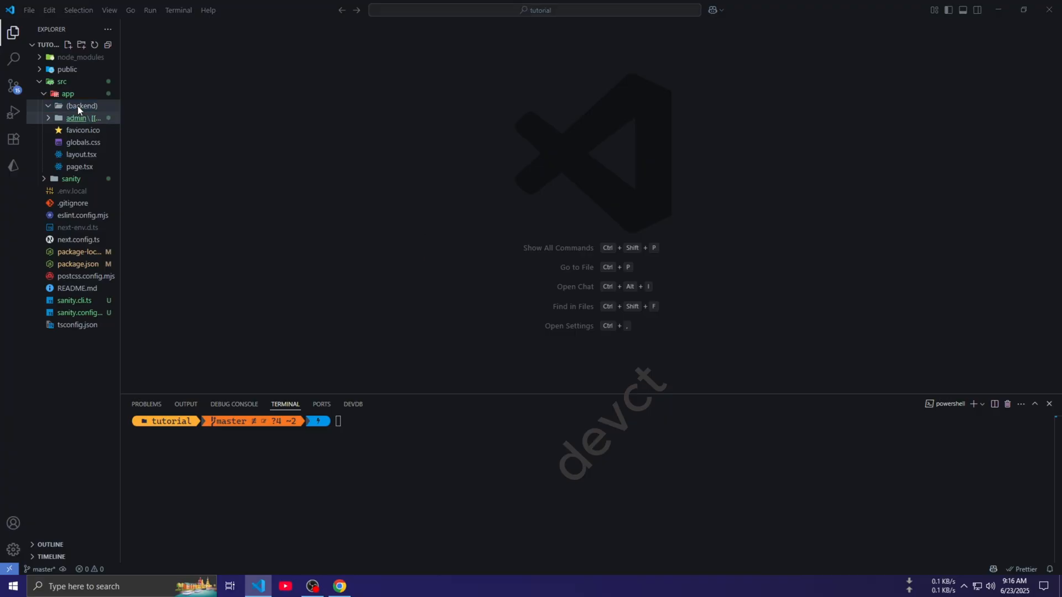
{"action": "left_click", "coordinate": [75, 119]}
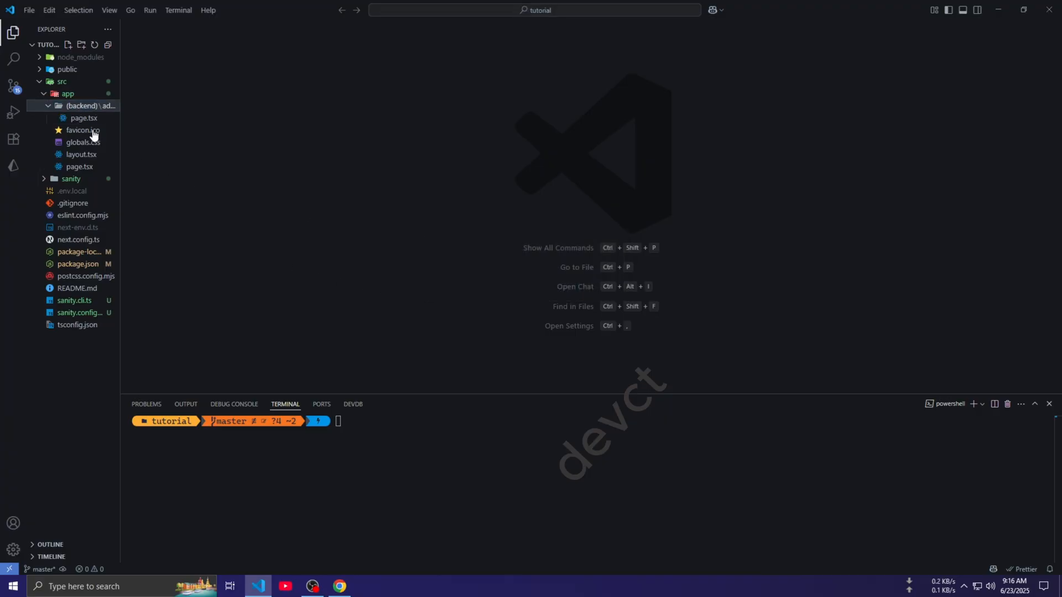
{"action": "left_click", "coordinate": [66, 93]}
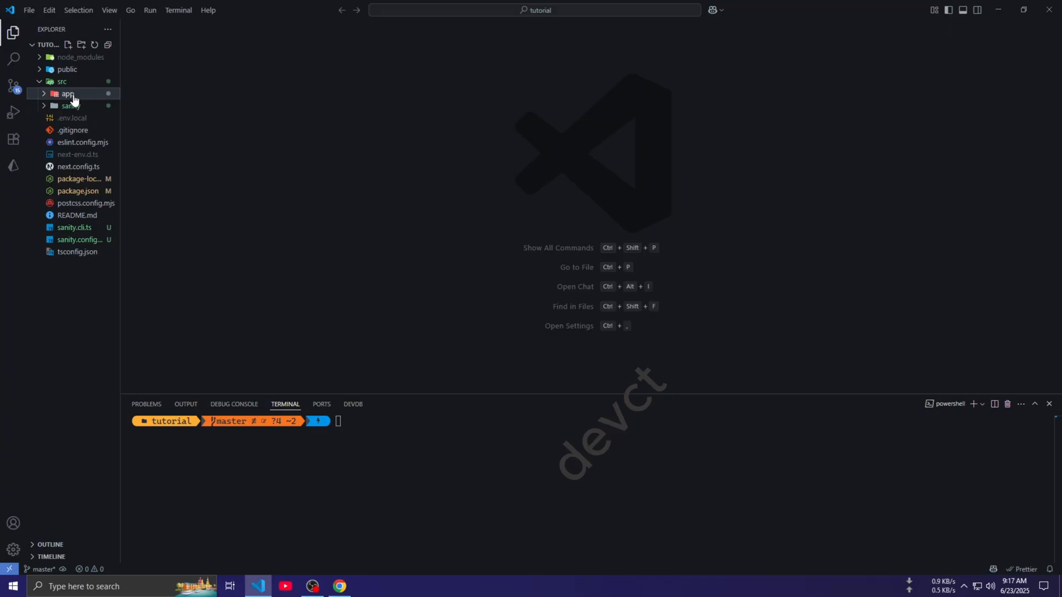
Step: Create a (forntend) route group folder inside src/app
{"action": "left_click", "coordinate": [68, 93]}
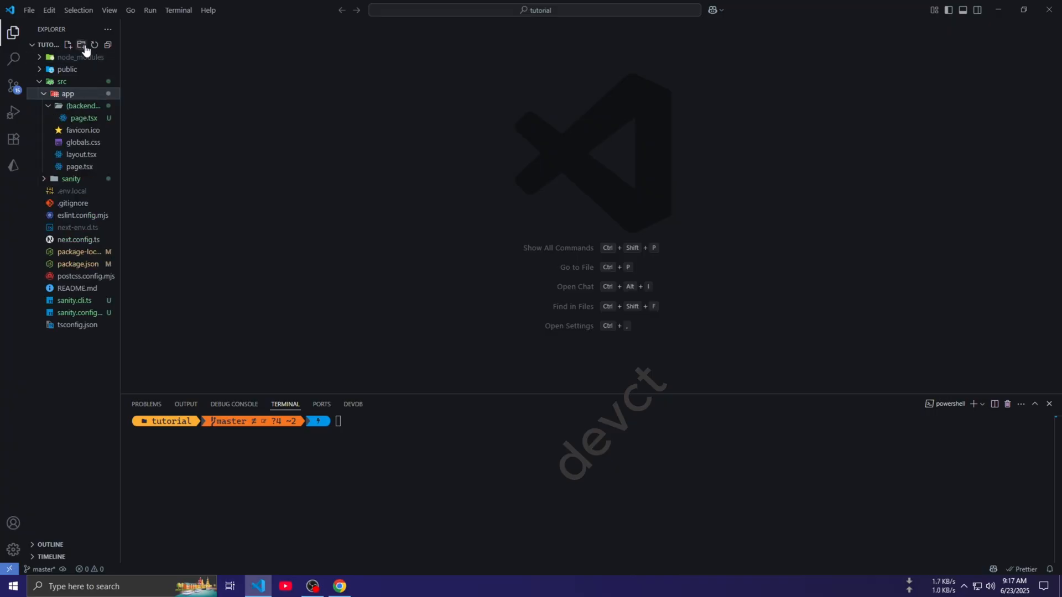
{"action": "left_click", "coordinate": [81, 44]}
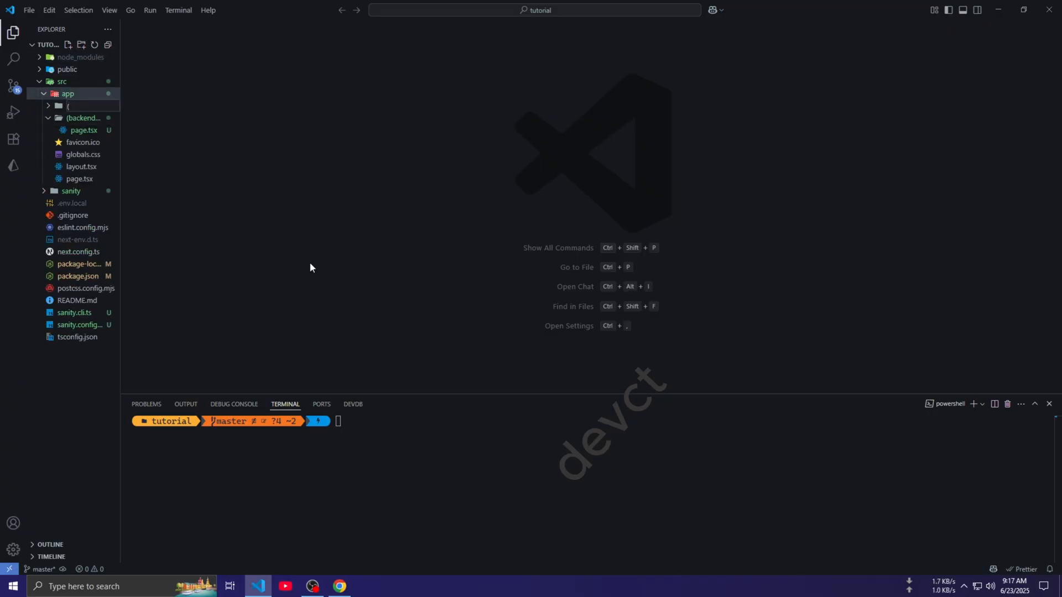
{"action": "type", "text": "forntend)"}
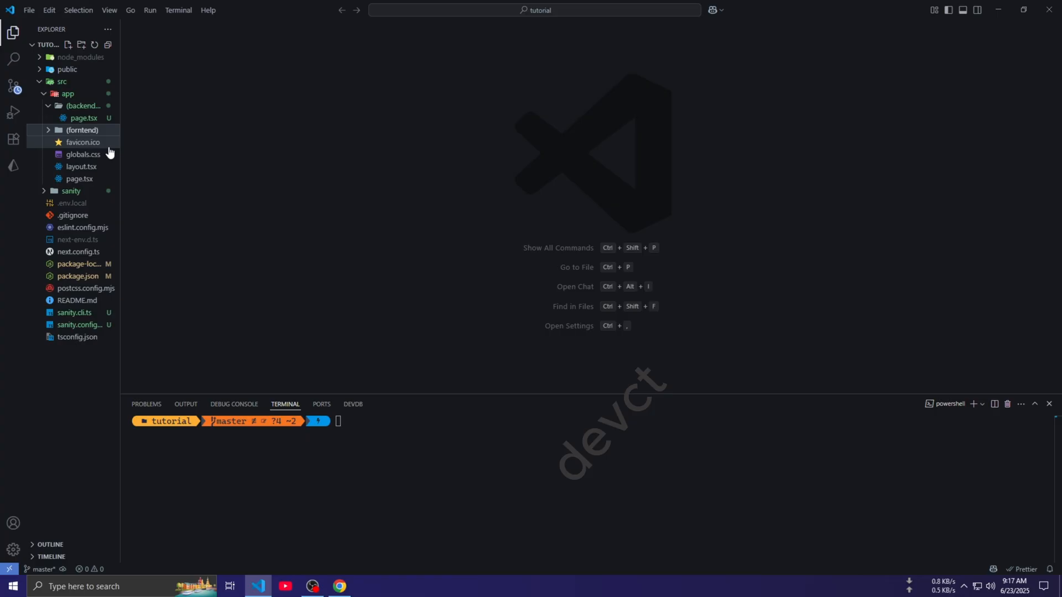
Step: Move globals.css, layout.tsx and page.tsx into (forntend), confirming each move
{"action": "left_click_drag", "start_coordinate": [83, 154], "coordinate": [81, 131]}
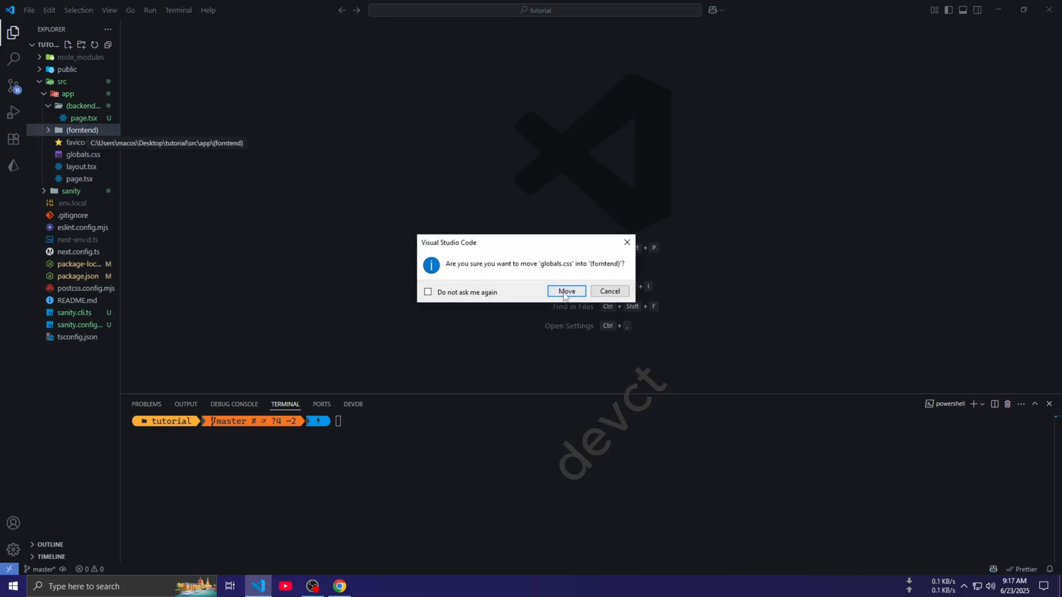
{"action": "left_click", "coordinate": [566, 290]}
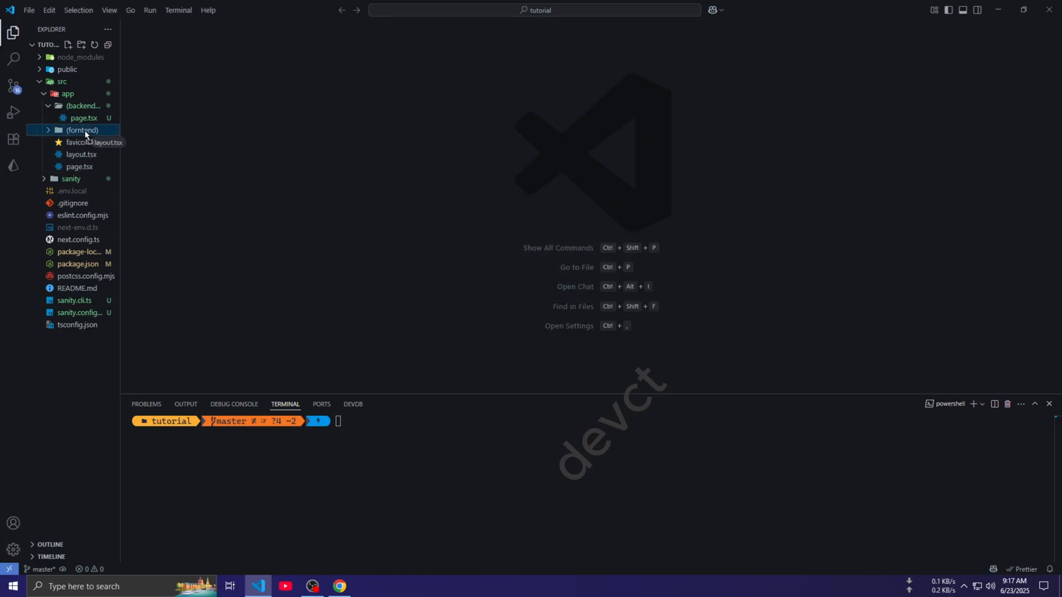
{"action": "left_click", "coordinate": [80, 131]}
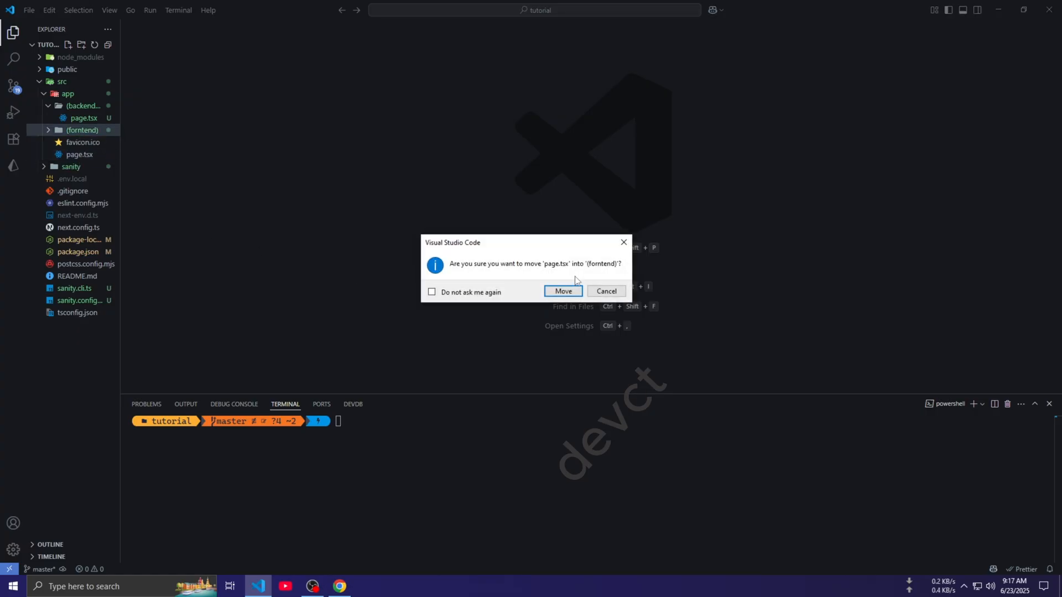
{"action": "left_click", "coordinate": [562, 291]}
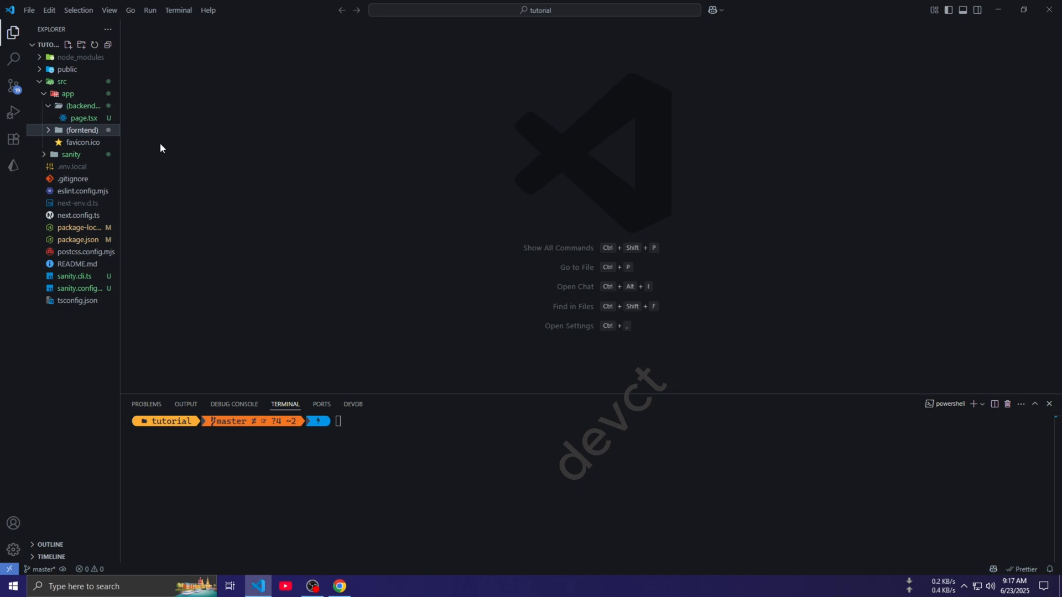
{"action": "left_click", "coordinate": [80, 106]}
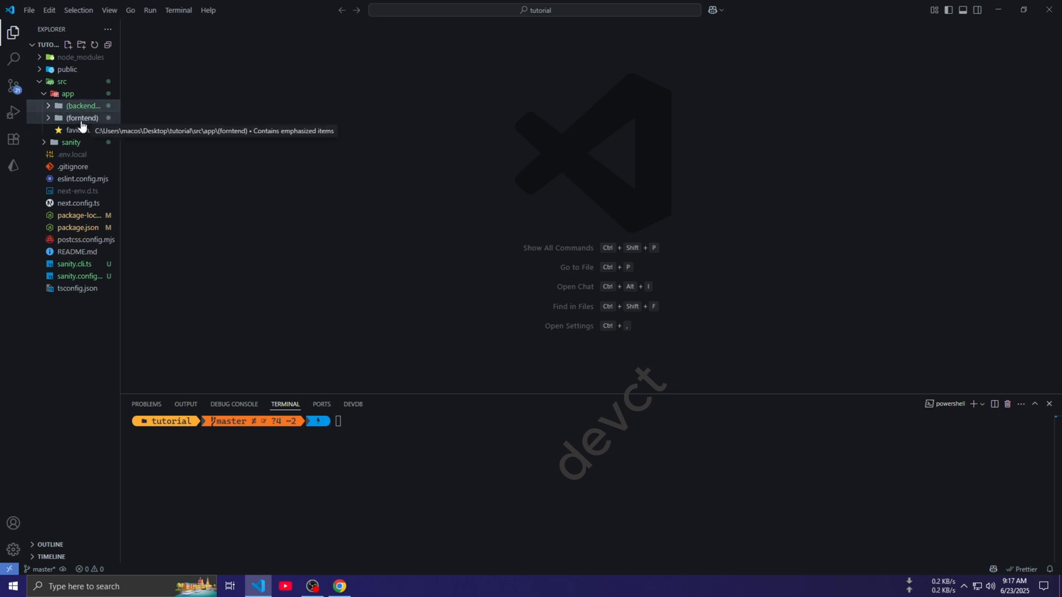
{"action": "left_click", "coordinate": [80, 119]}
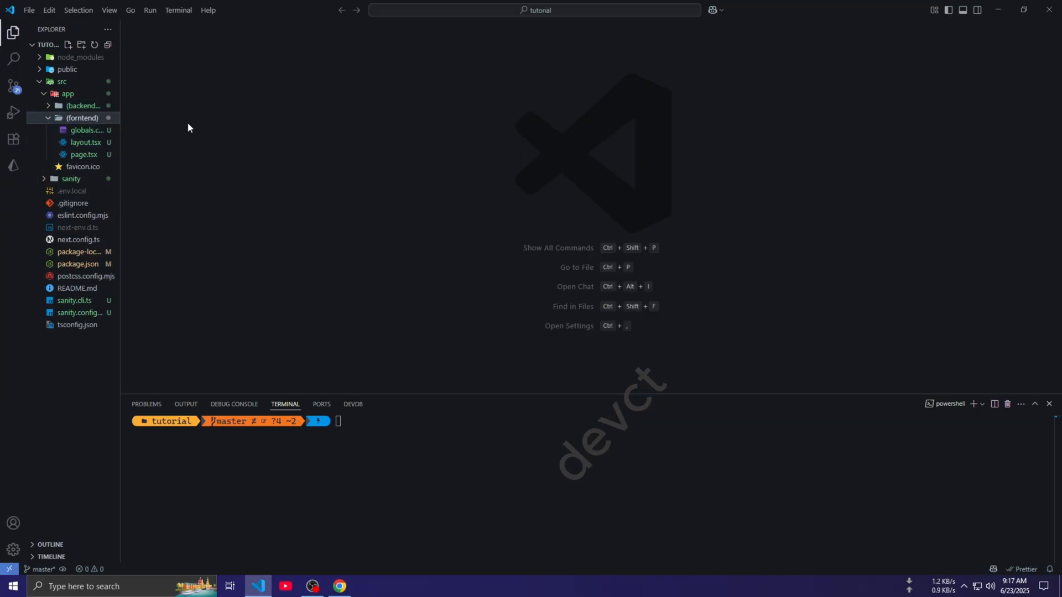
{"action": "mouse_move", "coordinate": [85, 142]}
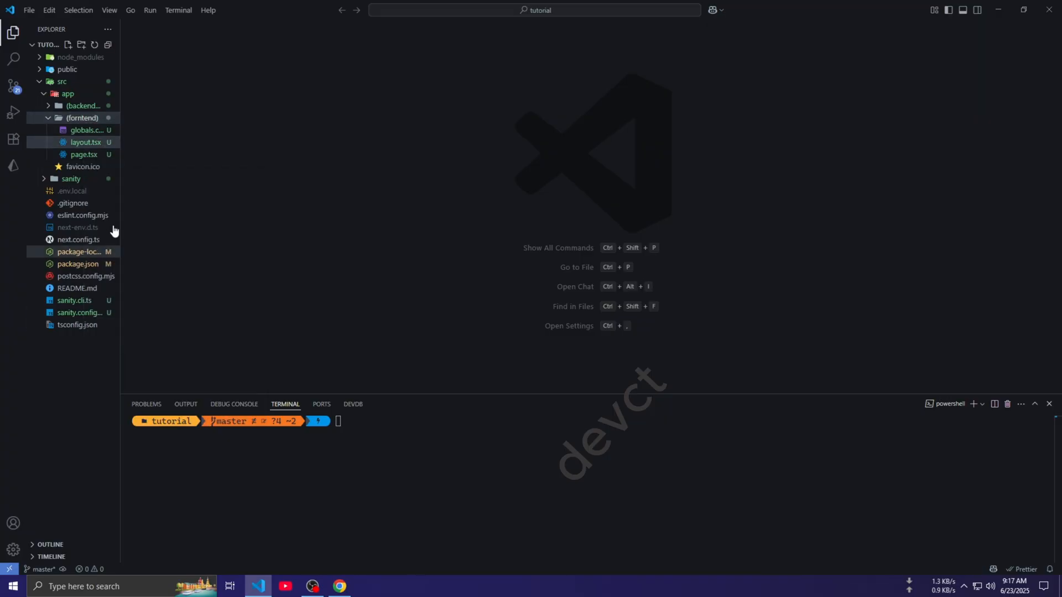
{"action": "left_click", "coordinate": [81, 106]}
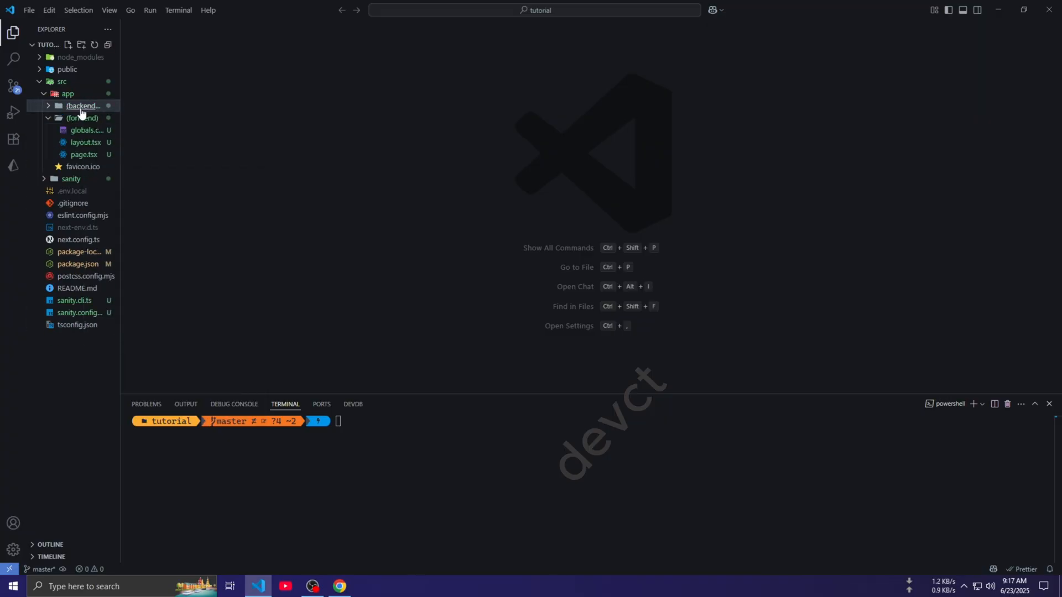
Step: Add a layout.tsx to (backend) and strip the body's className, saving the file
{"action": "left_click", "coordinate": [82, 106]}
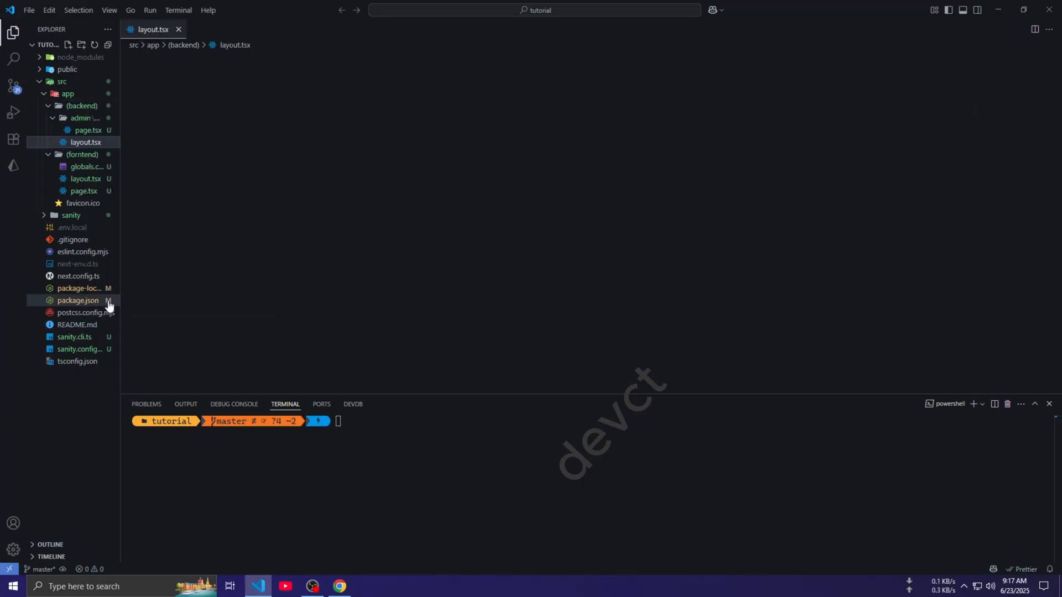
{"action": "left_click", "coordinate": [85, 143]}
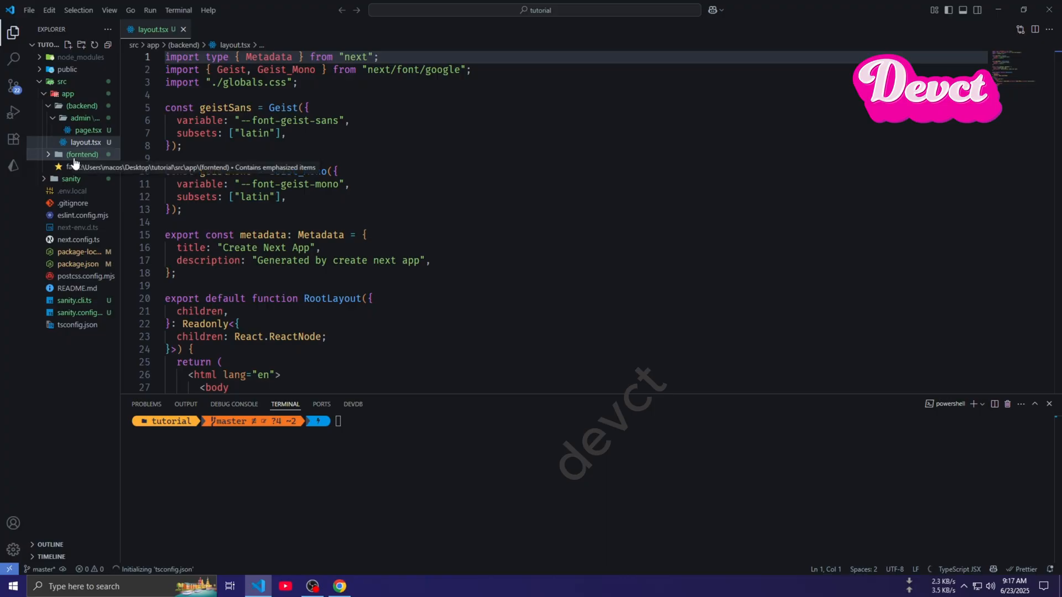
{"action": "left_click", "coordinate": [88, 131]}
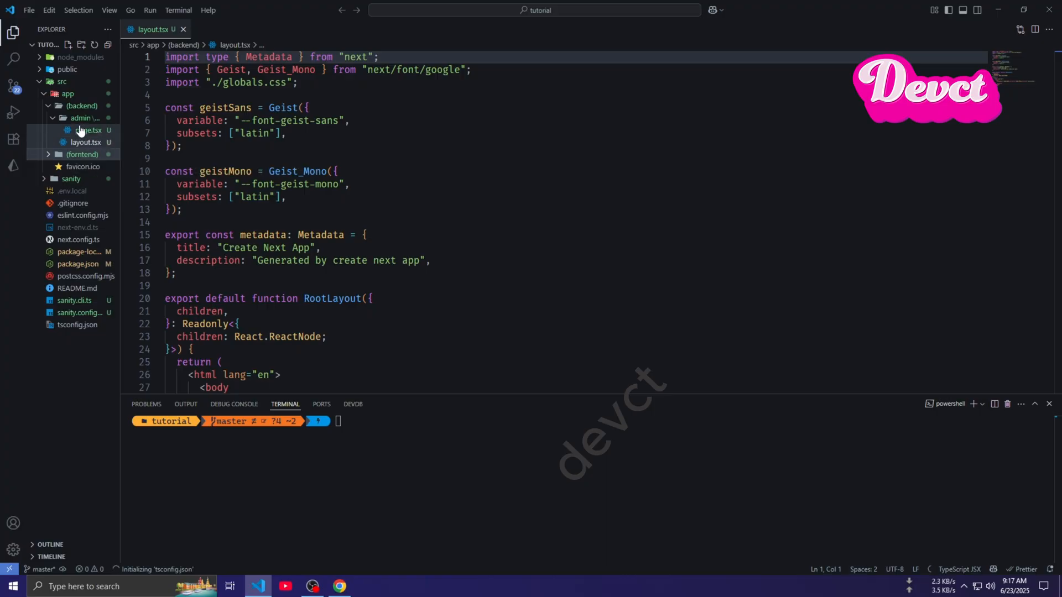
{"action": "mouse_move", "coordinate": [85, 143]}
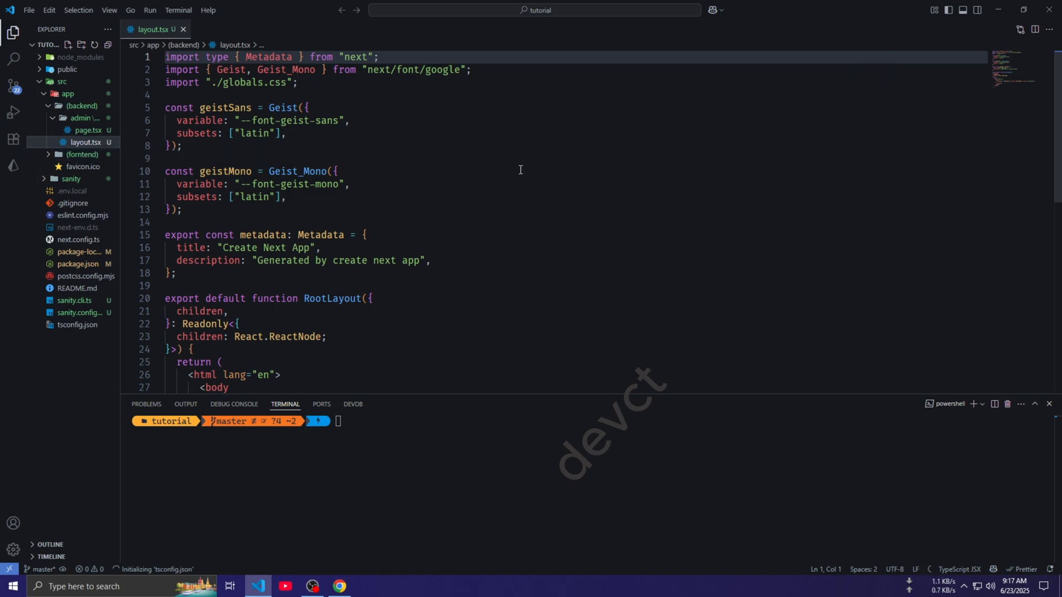
{"action": "scroll", "scroll_direction": "down", "scroll_amount": 3}
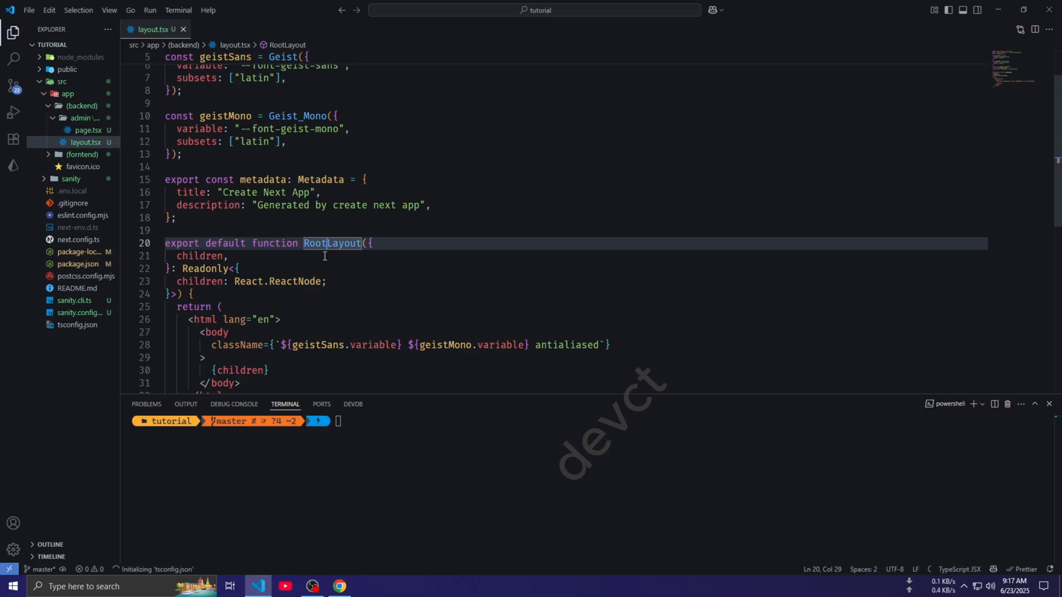
{"action": "type", "text": "a"}
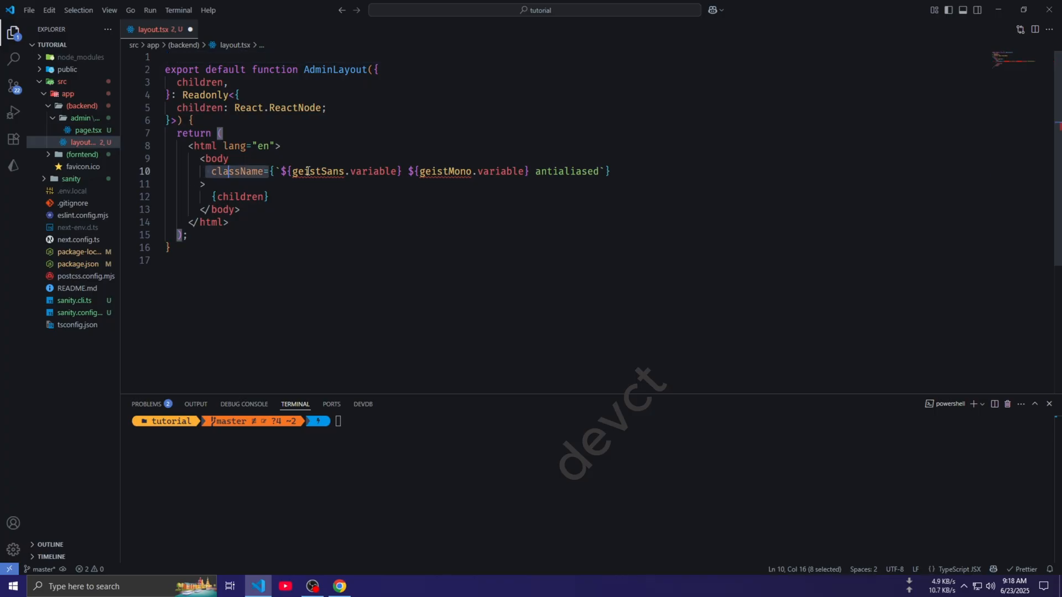
{"action": "key", "text": "Delete"}
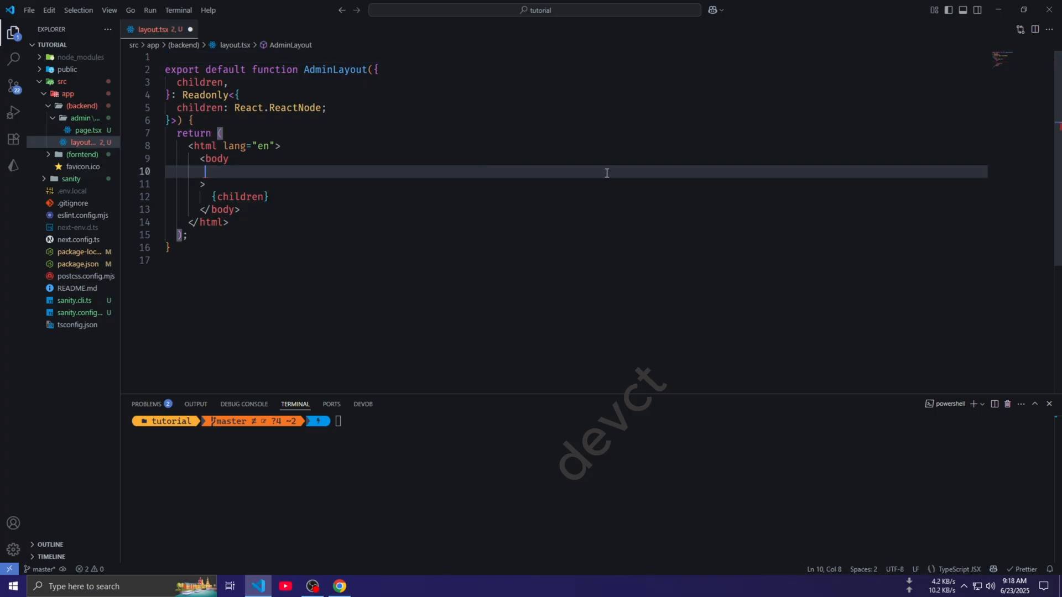
{"action": "key", "text": "ctrl+s"}
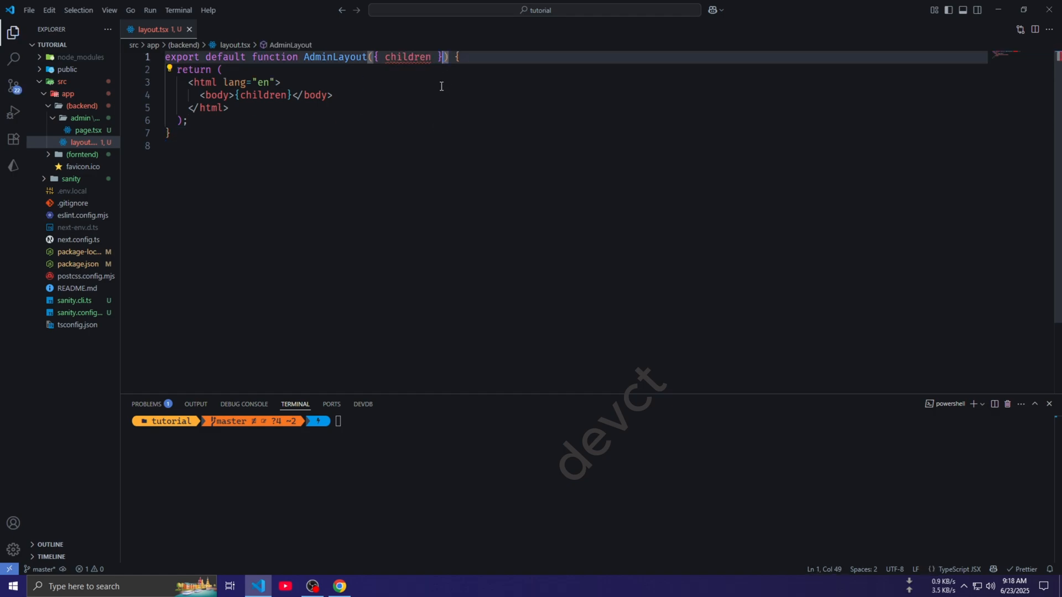
Step: Type children as React.ReactNode and add suppressHydrationWarning to body
{"action": "type", "text": ": {}"}
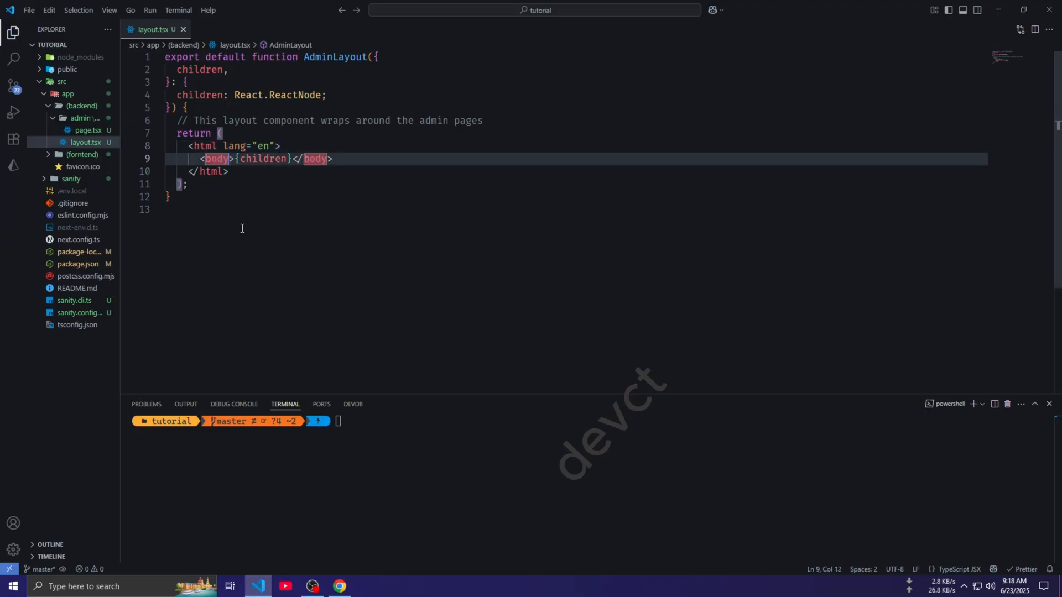
{"action": "type", "text": "suppressHydrationWarning"}
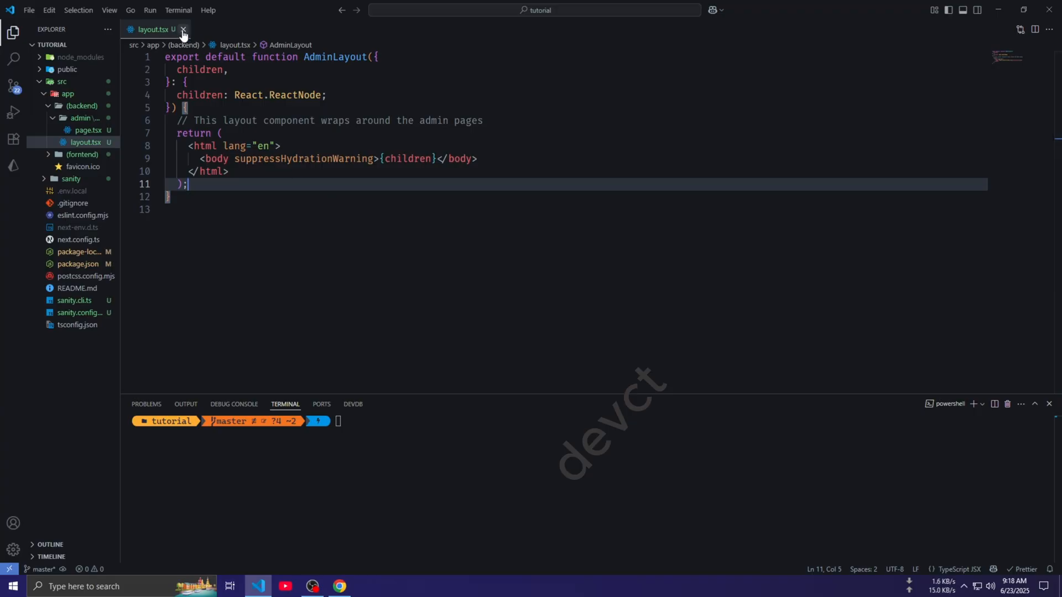
Step: Add suppressHydrationWarning to the html tag in (frontend)/layout.tsx
{"action": "left_click", "coordinate": [182, 29]}
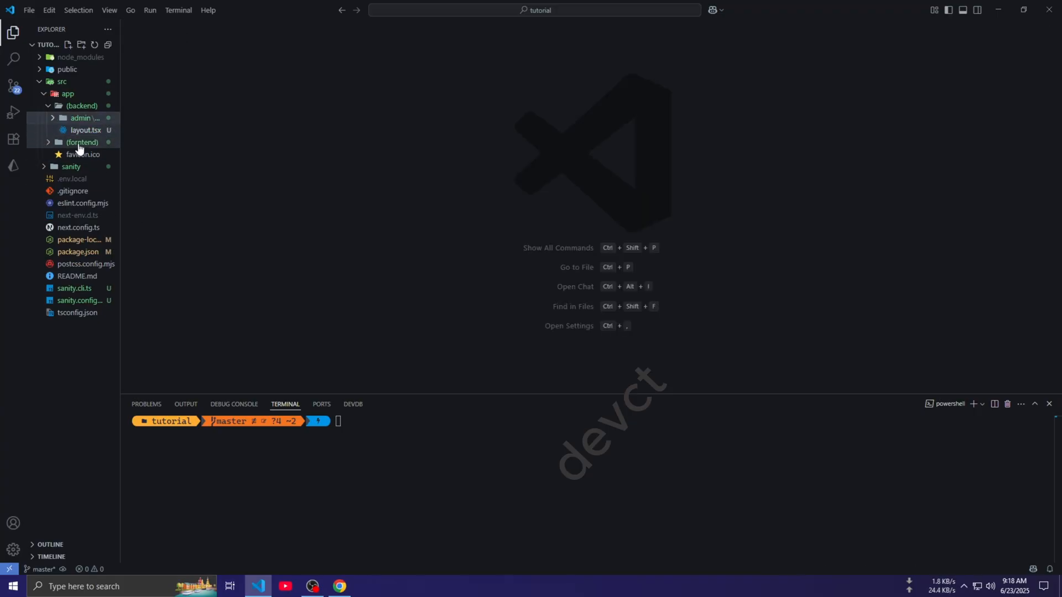
{"action": "left_click", "coordinate": [81, 141]}
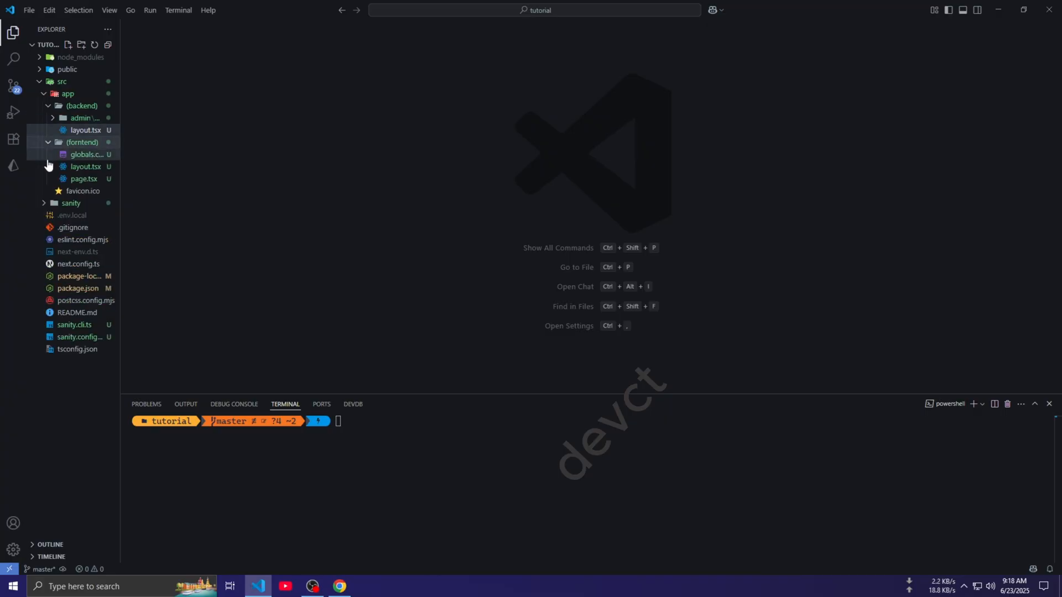
{"action": "double_click", "coordinate": [86, 166]}
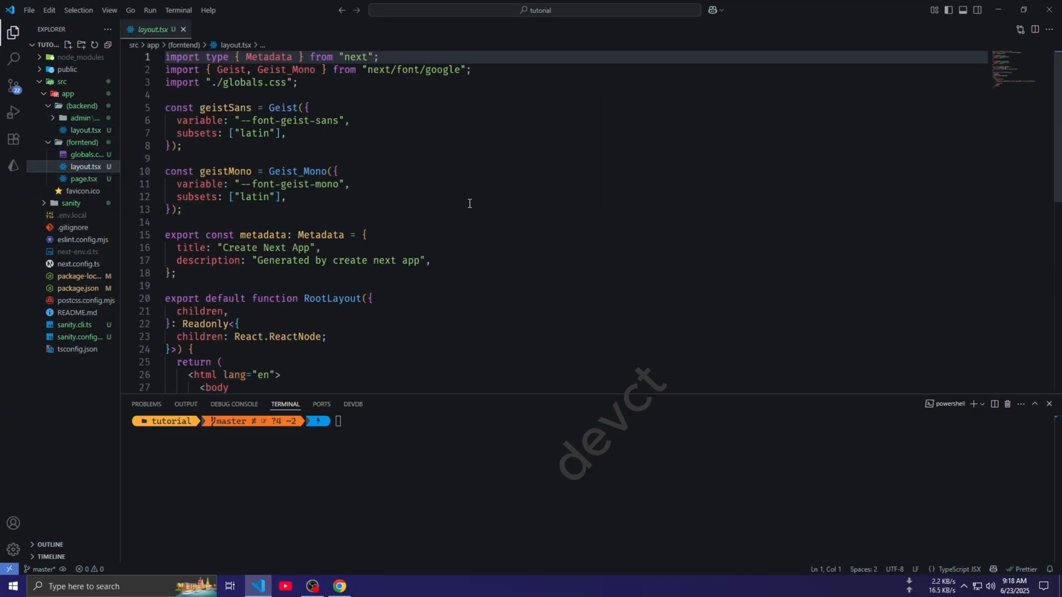
{"action": "scroll", "scroll_direction": "down", "scroll_amount": 3}
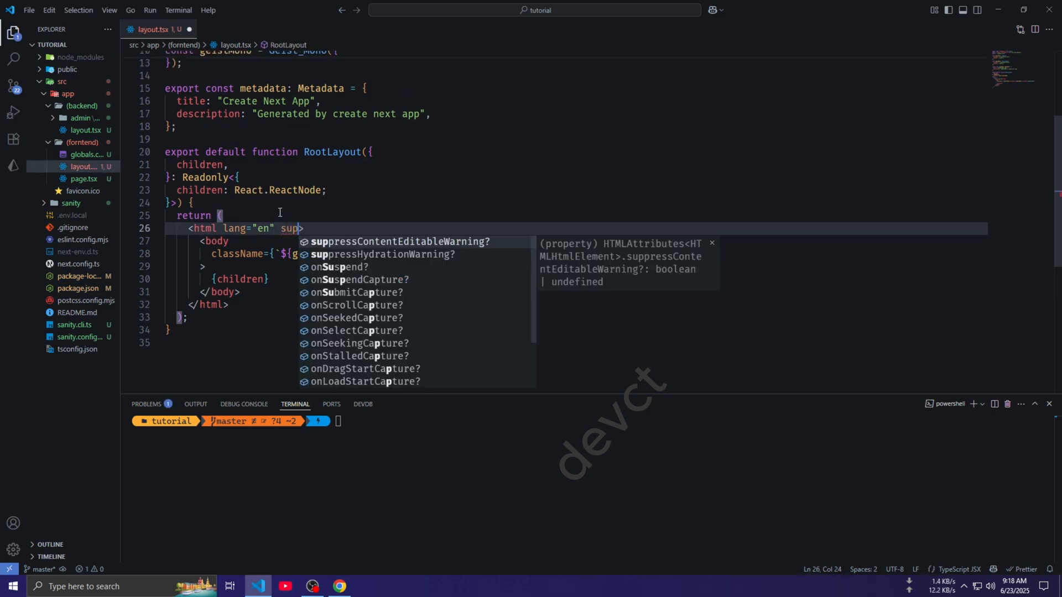
{"action": "key", "text": "Tab"}
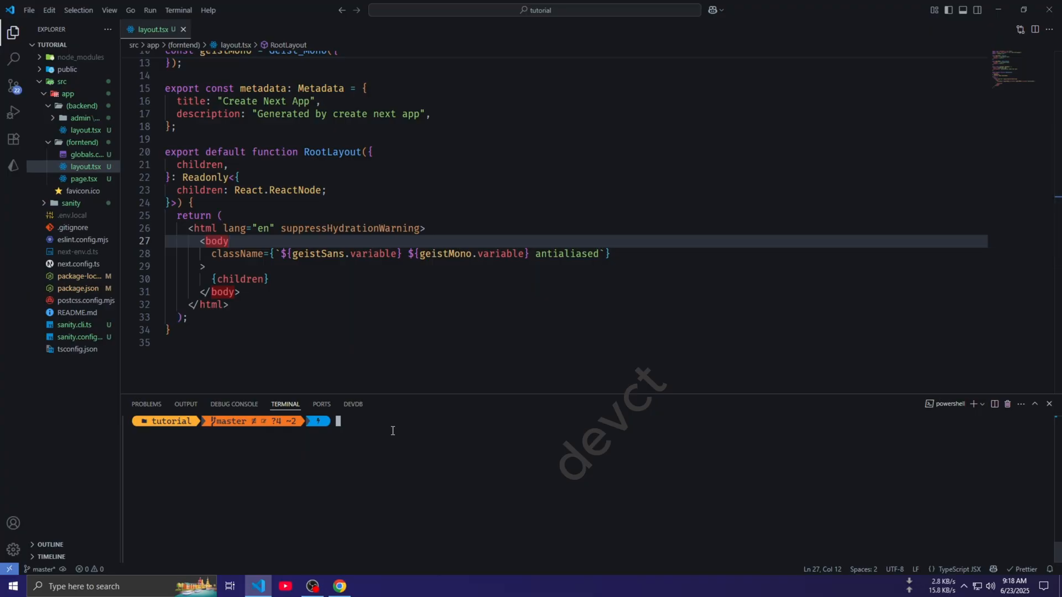
Step: Start the Next.js dev server with yarn dev
{"action": "type", "text": "yarn dev"}
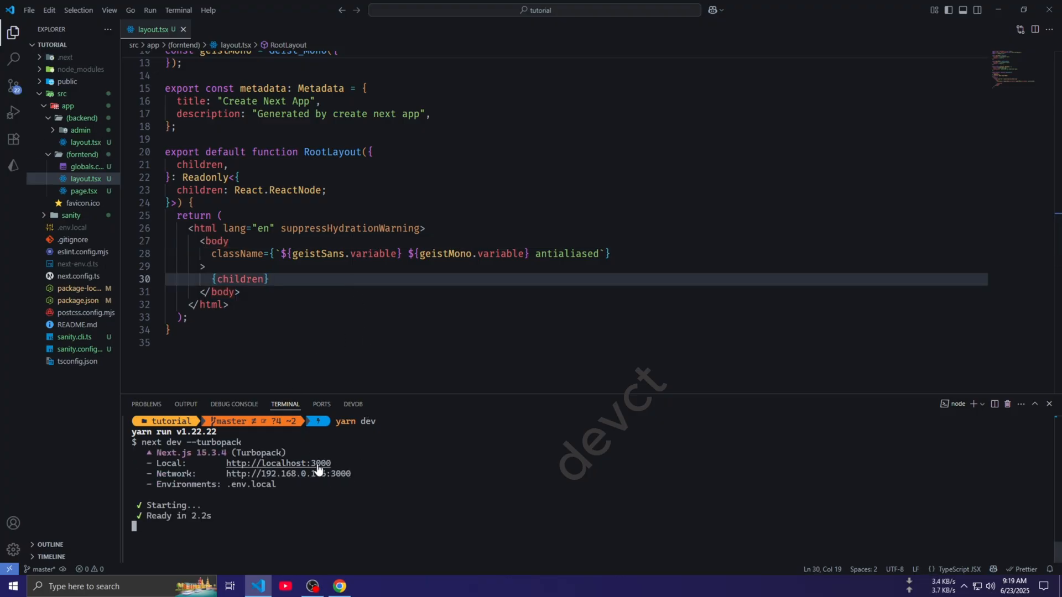
Step: Load localhost:3000 in Chrome, then request localhost:3000/admin, which fails with a module-not-found error
{"action": "left_click", "coordinate": [339, 586]}
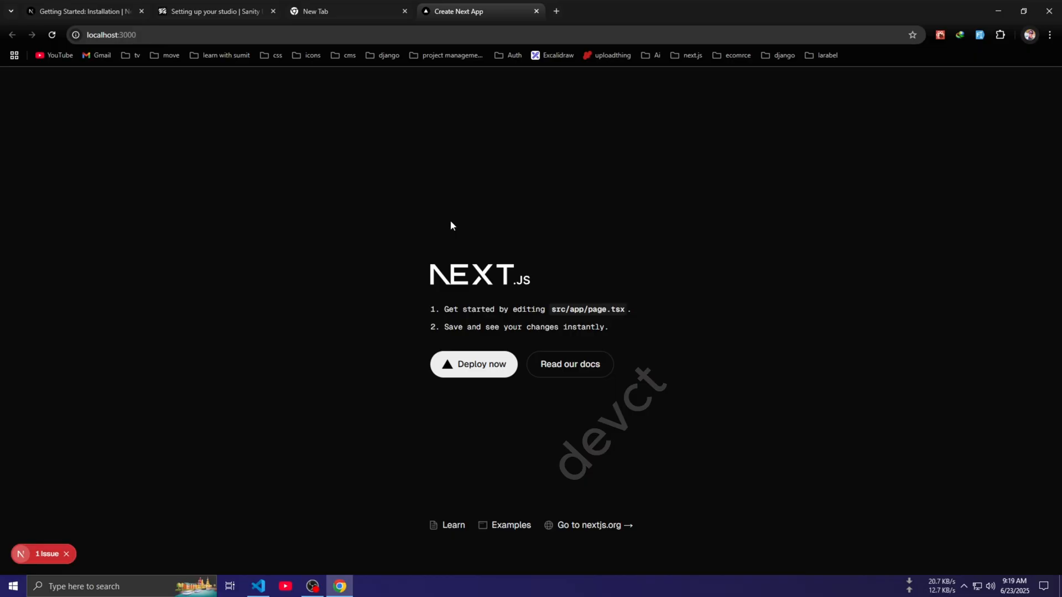
{"action": "left_click", "coordinate": [52, 34]}
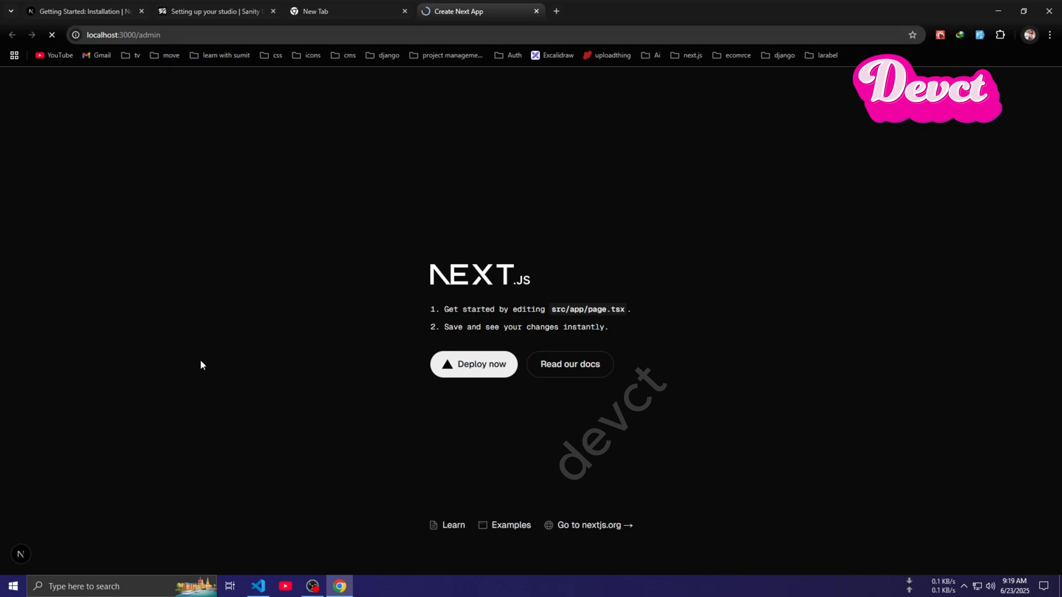
{"action": "mouse_move", "coordinate": [276, 365]}
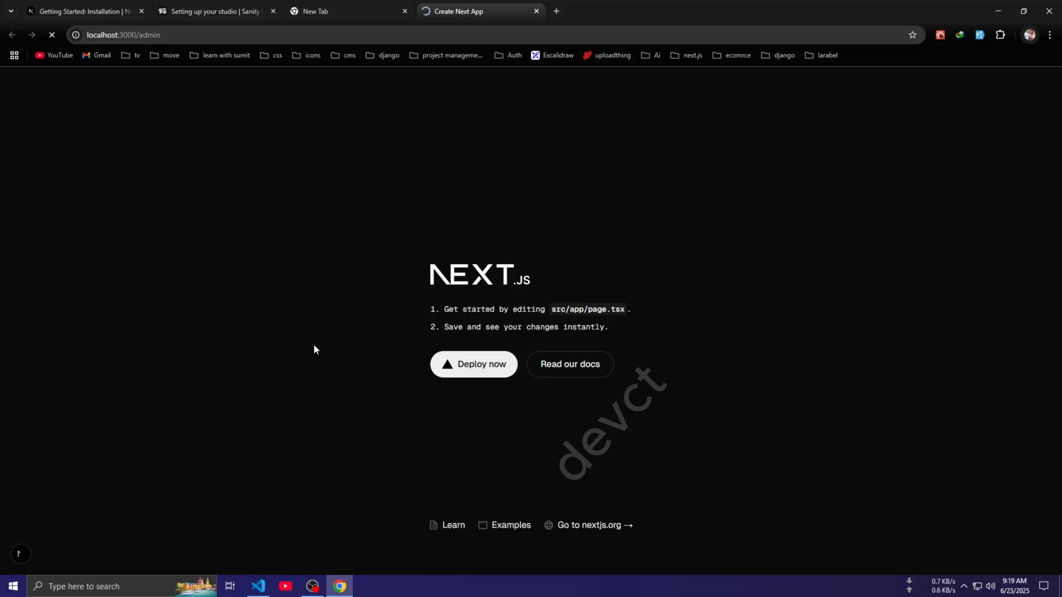
{"action": "mouse_move", "coordinate": [310, 352]}
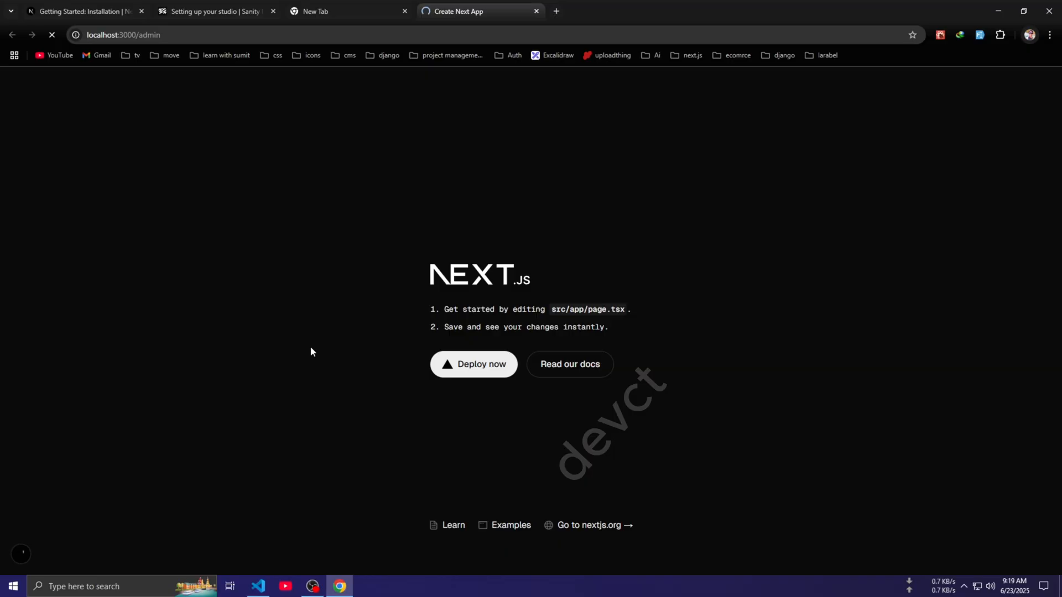
{"action": "mouse_move", "coordinate": [313, 351]}
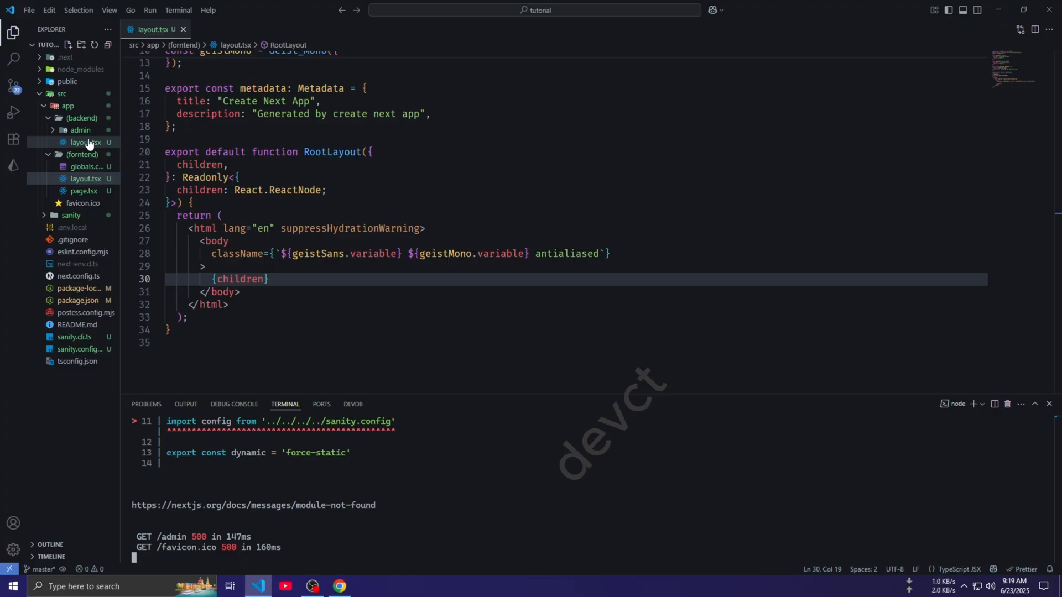
Step: Fix the sanity.config relative import in admin/[[...tool]]/page.tsx to climb four levels so /admin compiles
{"action": "left_click", "coordinate": [79, 129]}
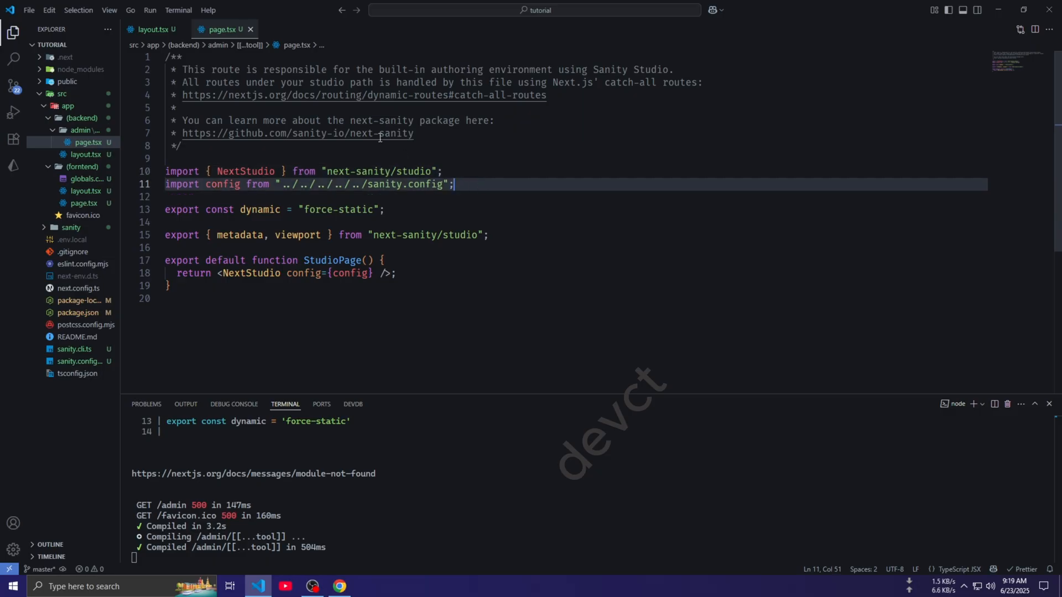
{"action": "mouse_move", "coordinate": [234, 49]}
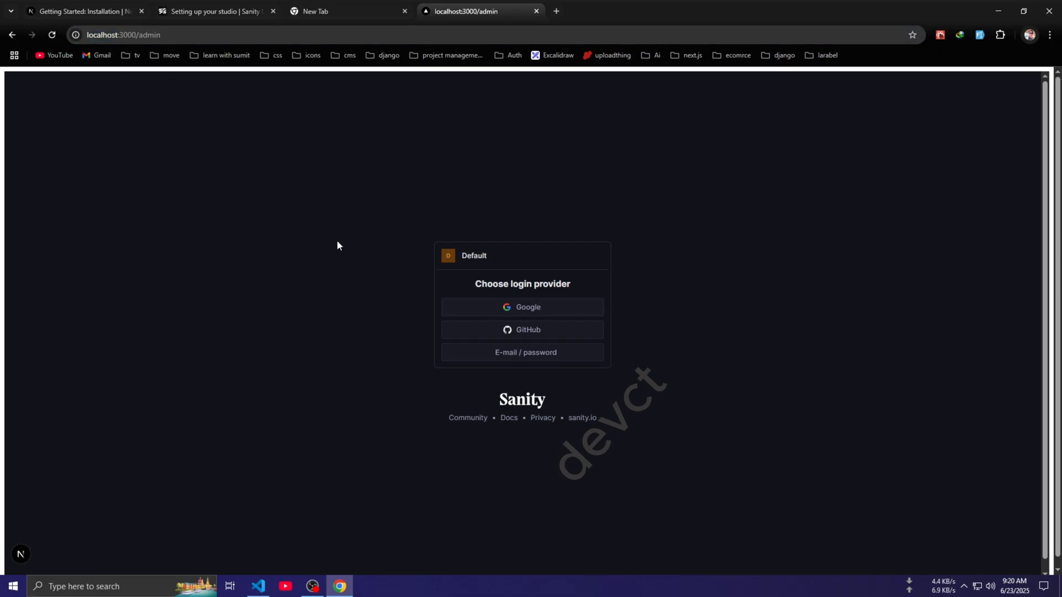
{"action": "mouse_move", "coordinate": [120, 271]}
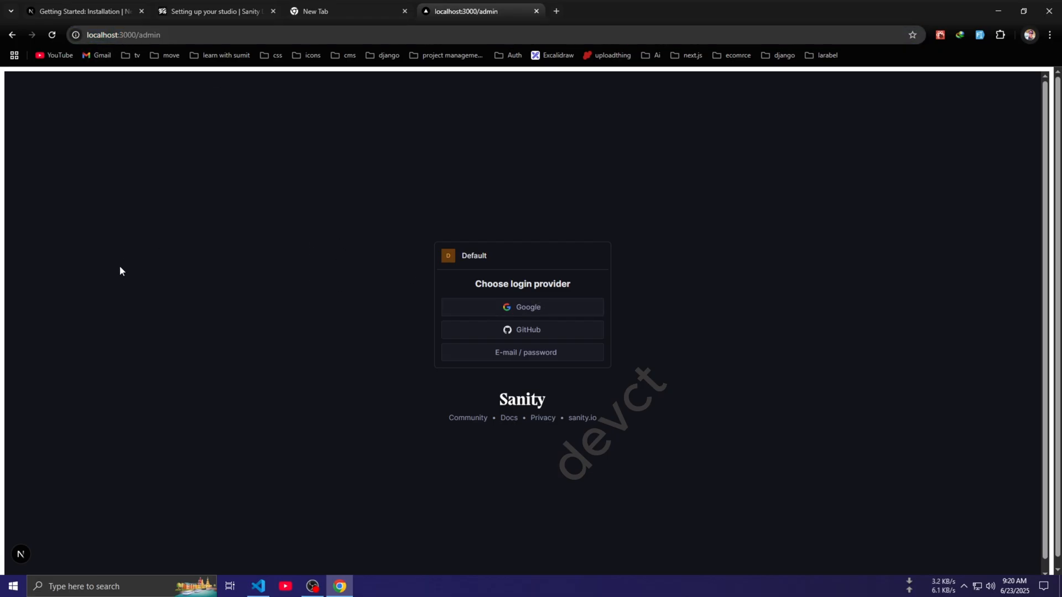
Step: Sign in to the embedded Sanity Studio with the Google account, revealing Blog's Posts, Categories and Authors
{"action": "left_click", "coordinate": [521, 307]}
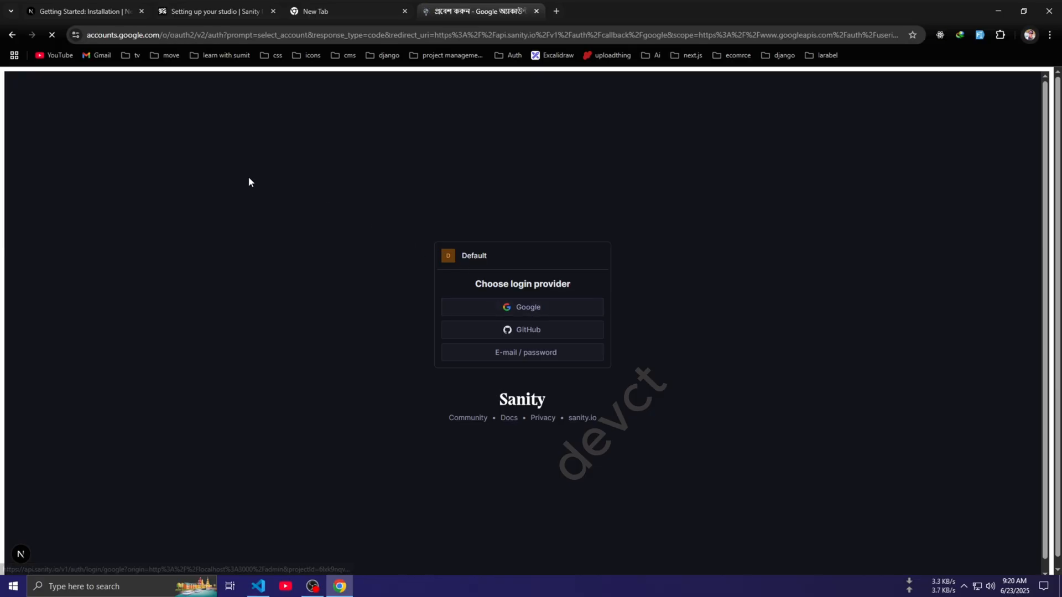
{"action": "left_click", "coordinate": [521, 306]}
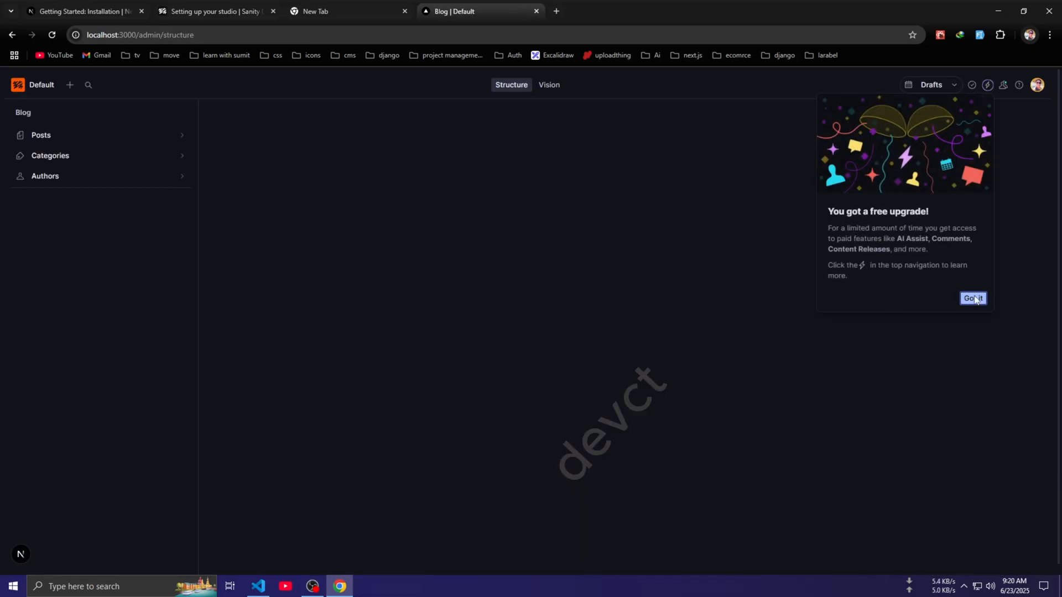
Step: Dismiss the free-upgrade notice, load localhost:3000 in a new tab, and return to the Blog studio tab
{"action": "left_click", "coordinate": [972, 297]}
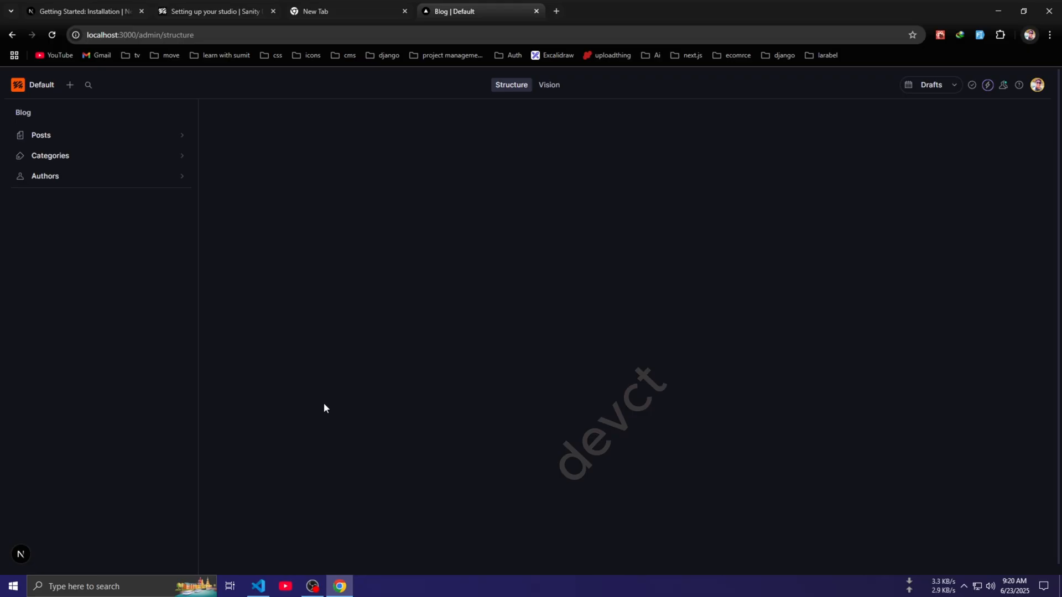
{"action": "mouse_move", "coordinate": [259, 297]}
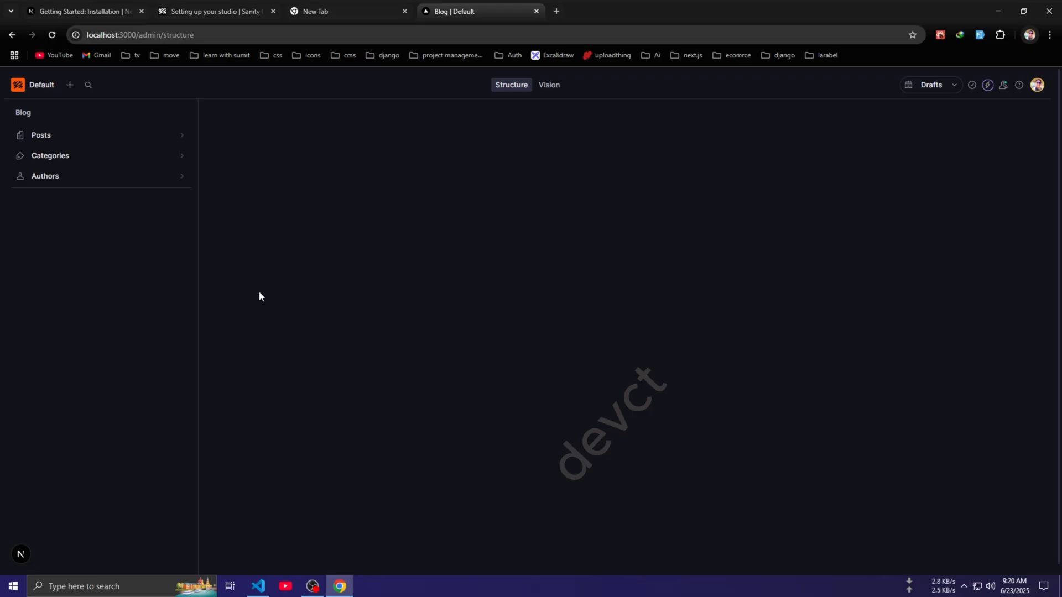
{"action": "mouse_move", "coordinate": [284, 204]}
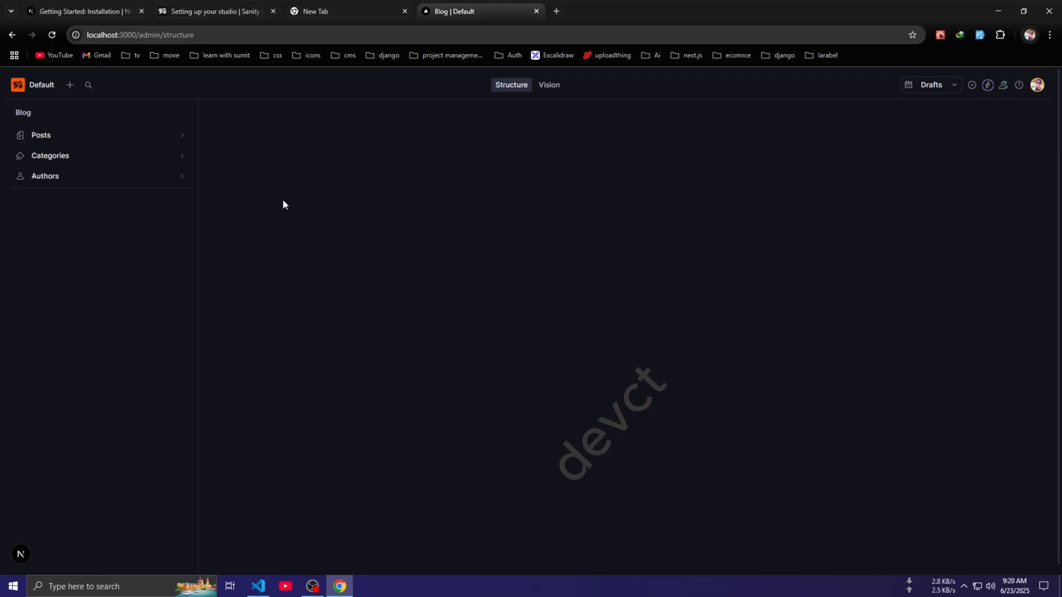
{"action": "mouse_move", "coordinate": [273, 246]}
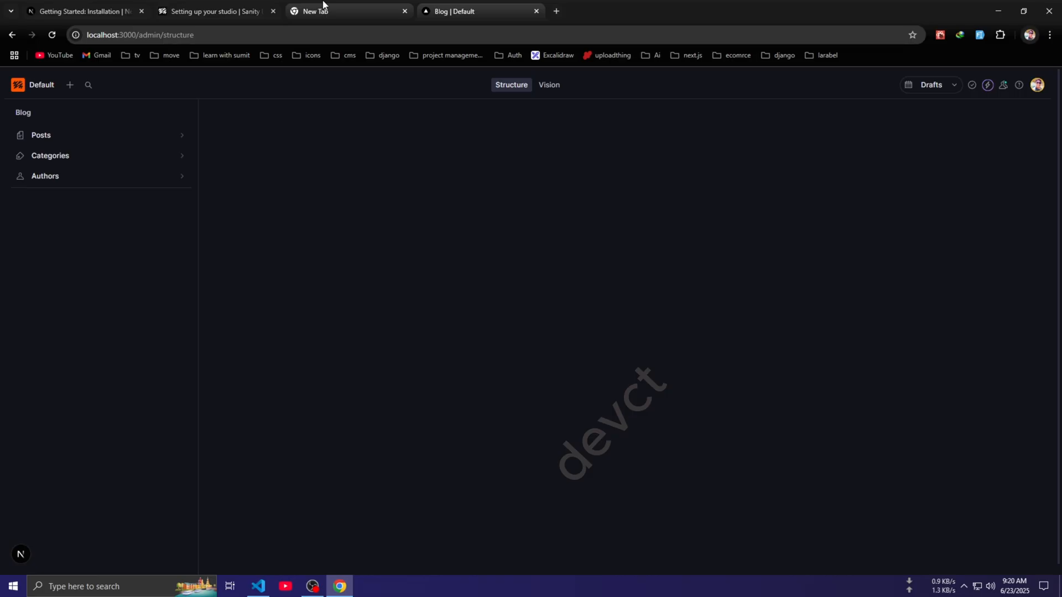
{"action": "type", "text": "npm create sanity@"}
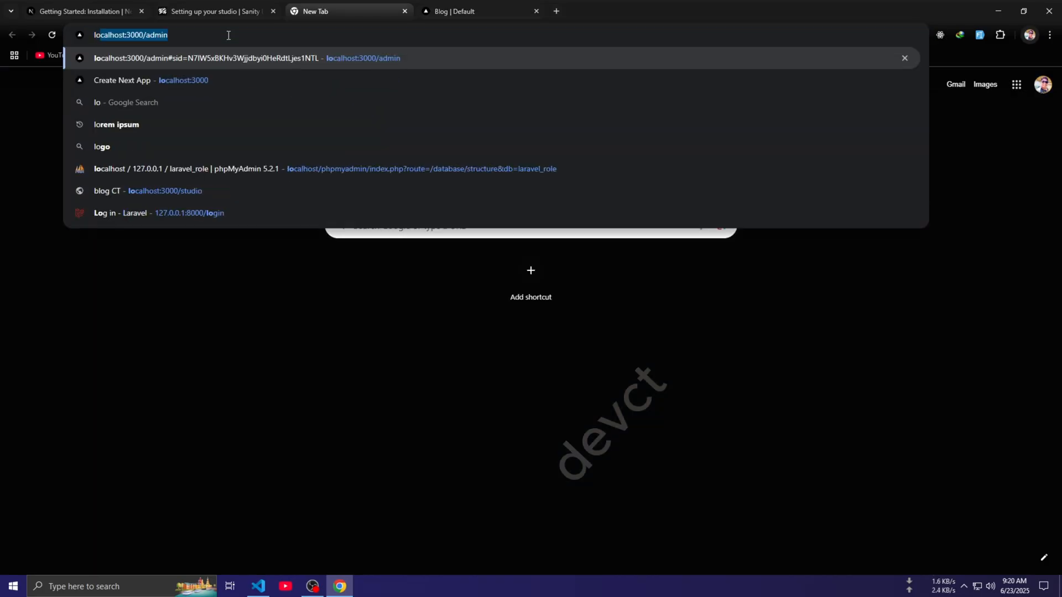
{"action": "type", "text": "localhost:3000/a"}
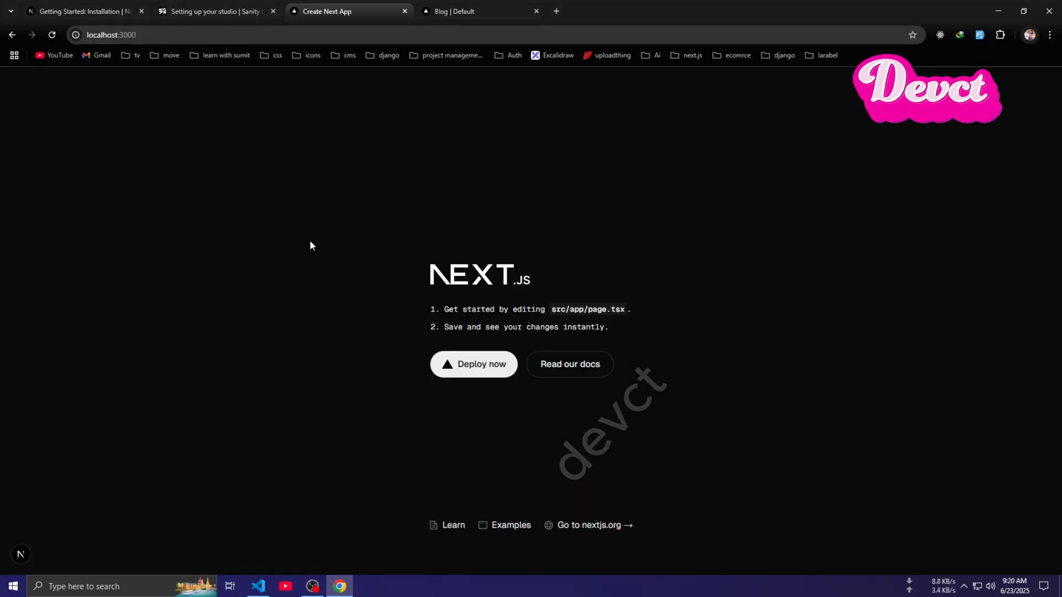
{"action": "left_click", "coordinate": [474, 12]}
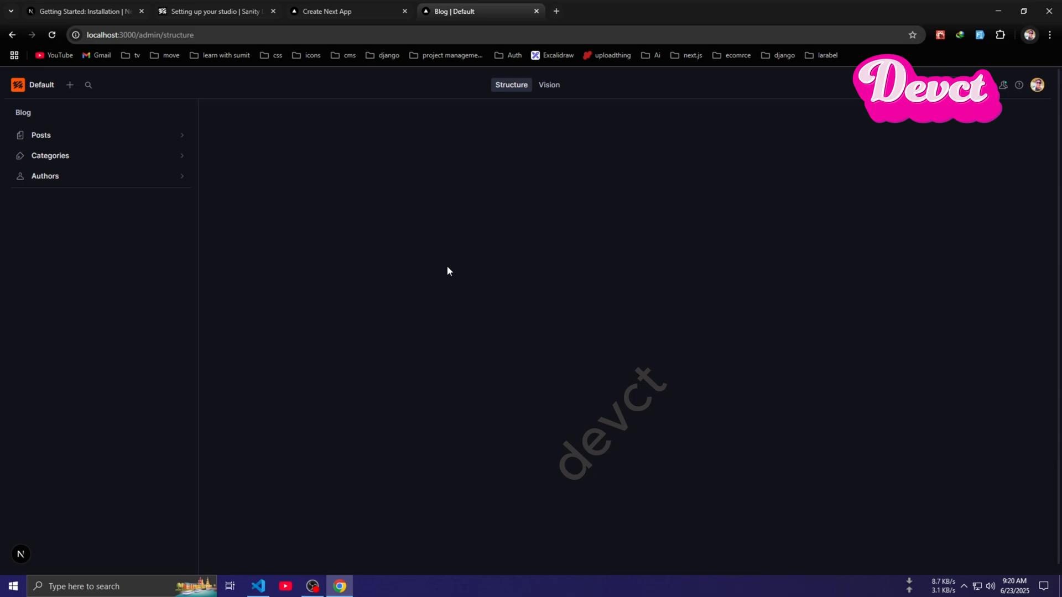
{"action": "mouse_move", "coordinate": [482, 249]}
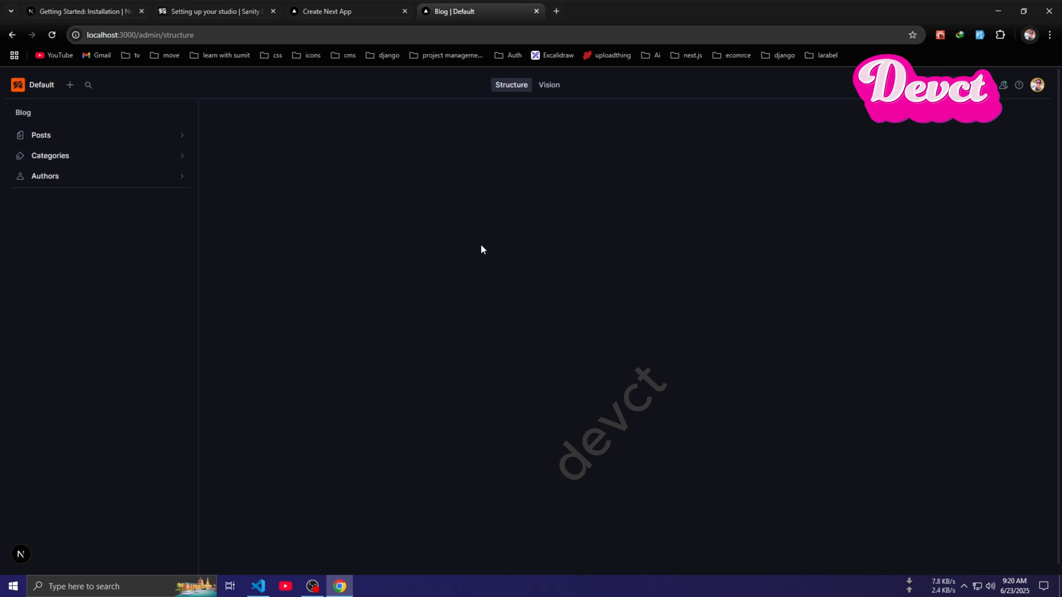